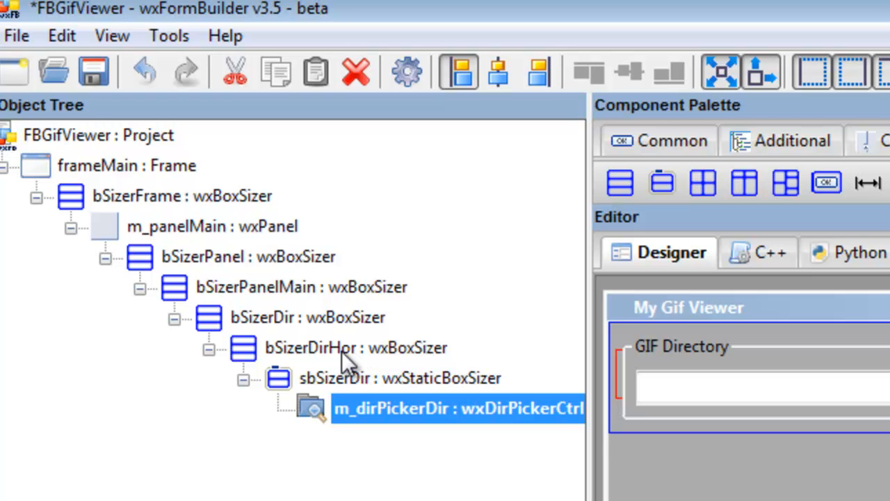
mouse_move(306, 362)
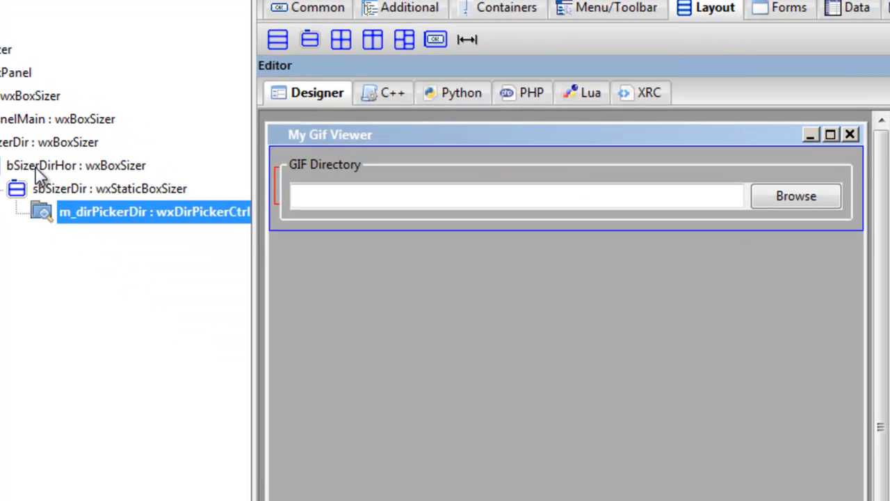
mouse_move(535, 214)
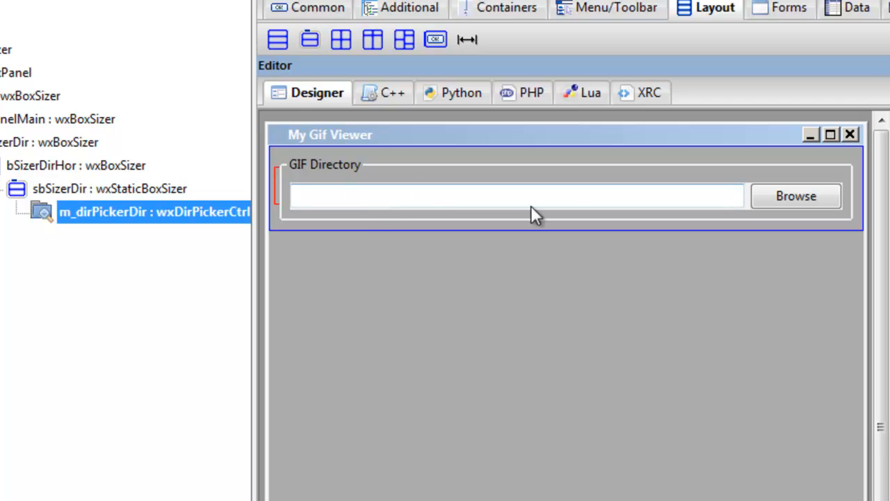
mouse_move(389, 212)
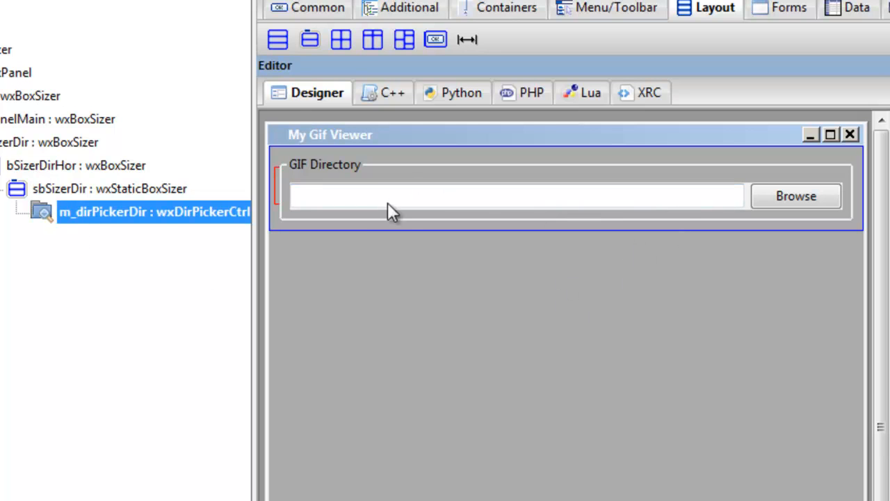
mouse_move(634, 269)
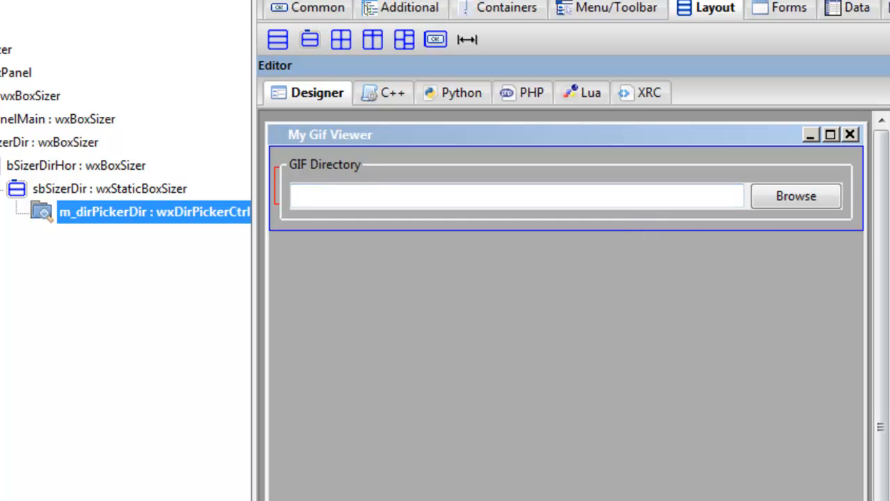
Show m_dirPickerDir's event handlers to review OnDirChanged
click(622, 70)
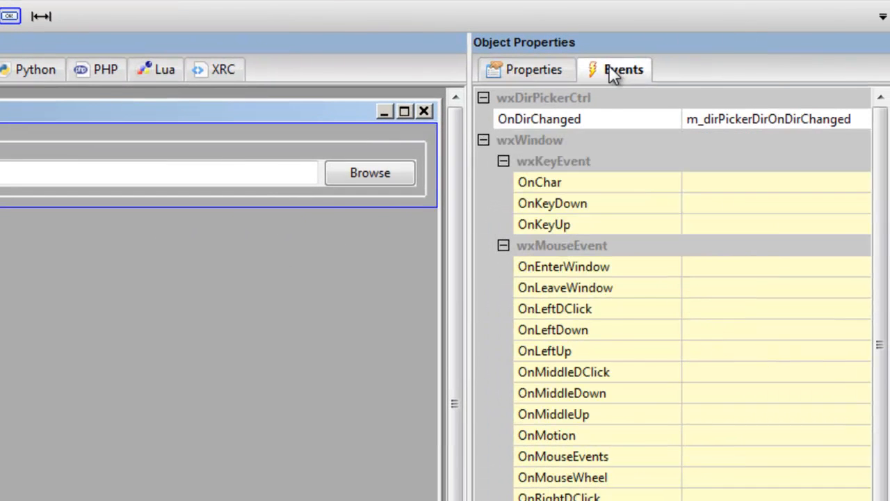
mouse_move(504, 73)
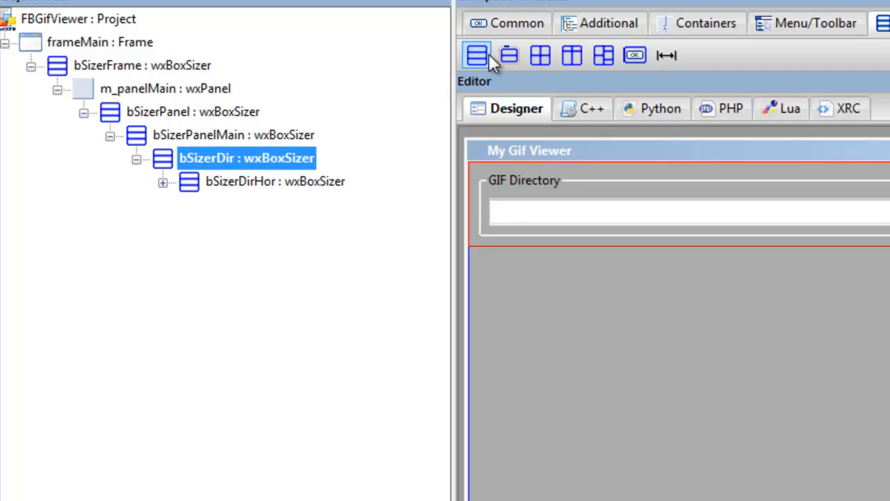
Insert box sizer bSizer12 into bSizerDir after bSizerDirHor
click(476, 55)
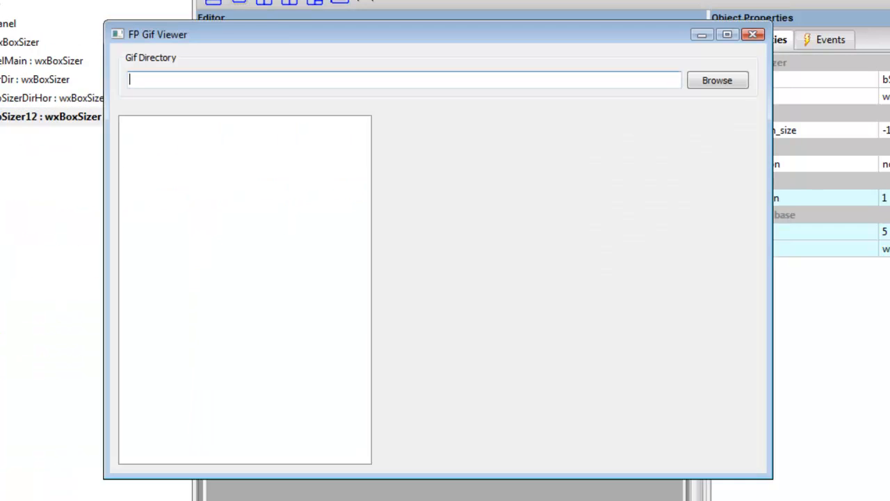
Move the FP Gif Viewer preview beside the designer to compare, then close it
drag(158, 34, 263, 12)
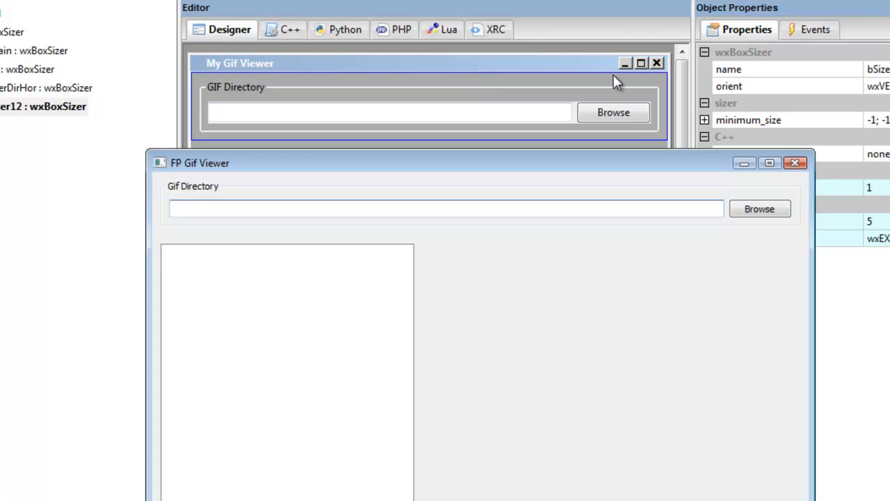
mouse_move(254, 107)
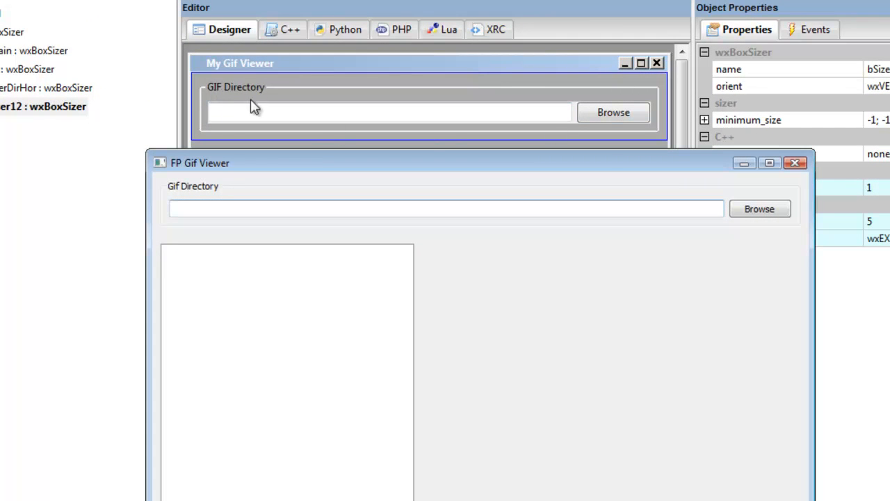
mouse_move(271, 235)
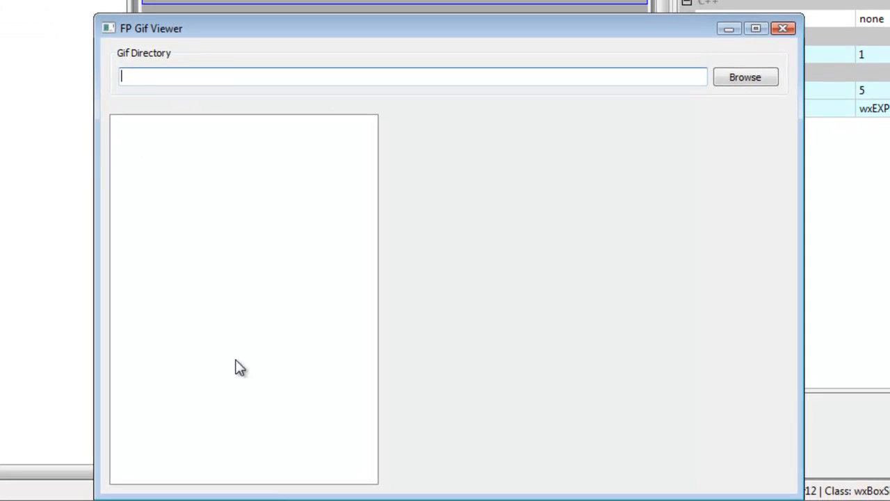
mouse_move(171, 349)
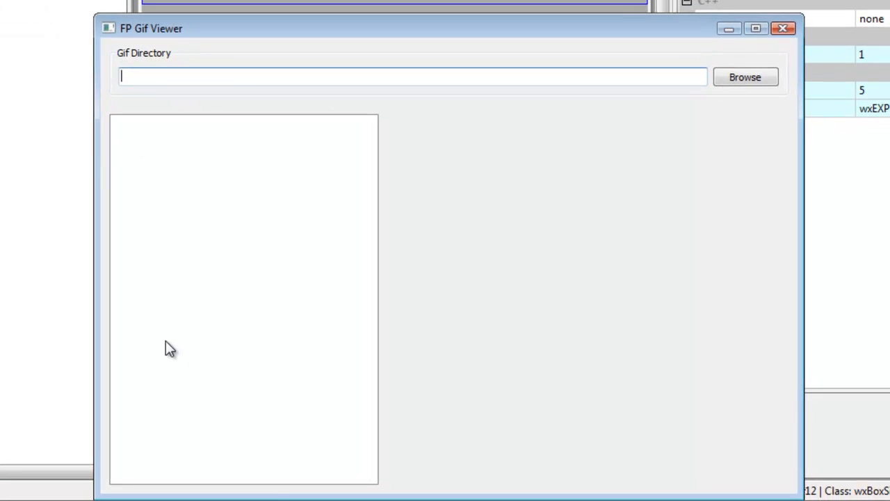
mouse_move(687, 121)
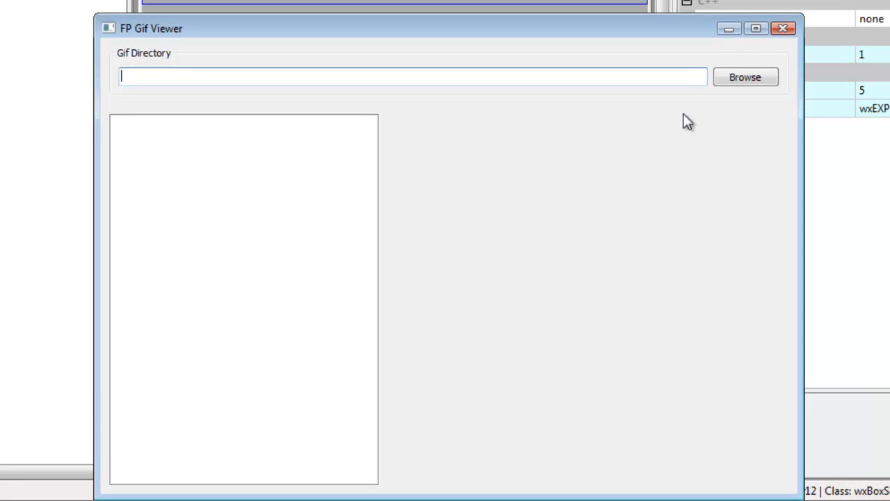
mouse_move(424, 490)
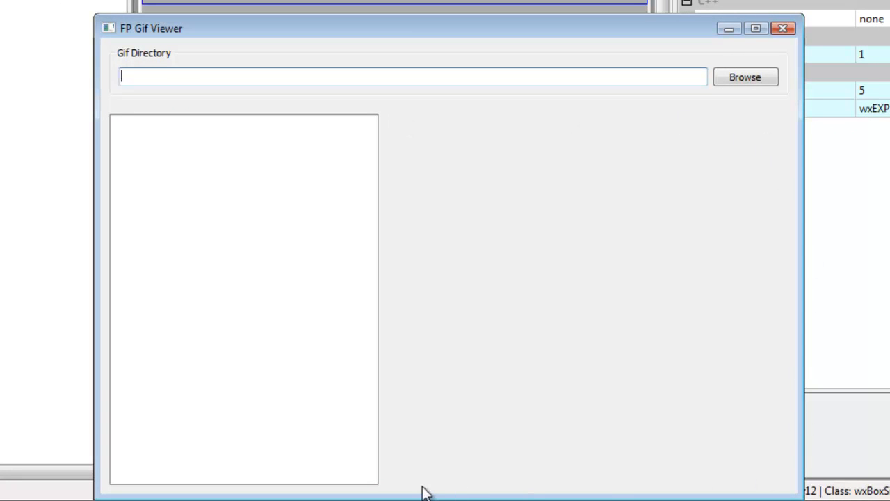
mouse_move(414, 490)
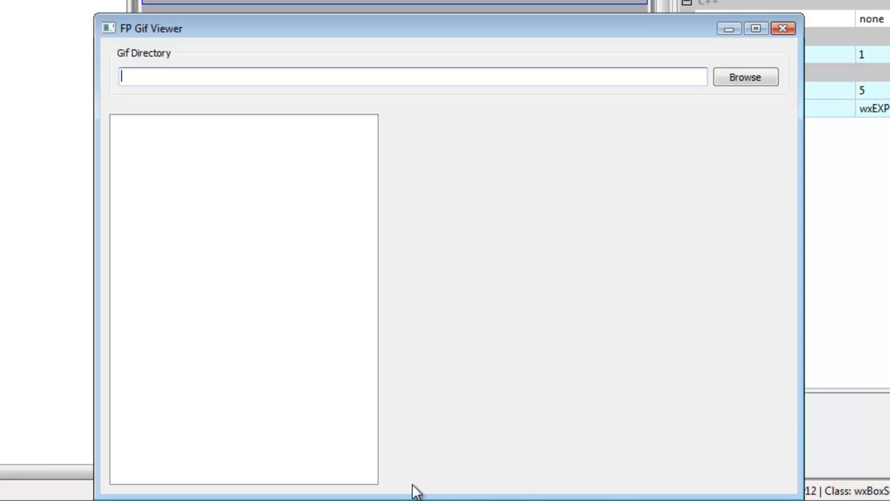
mouse_move(678, 123)
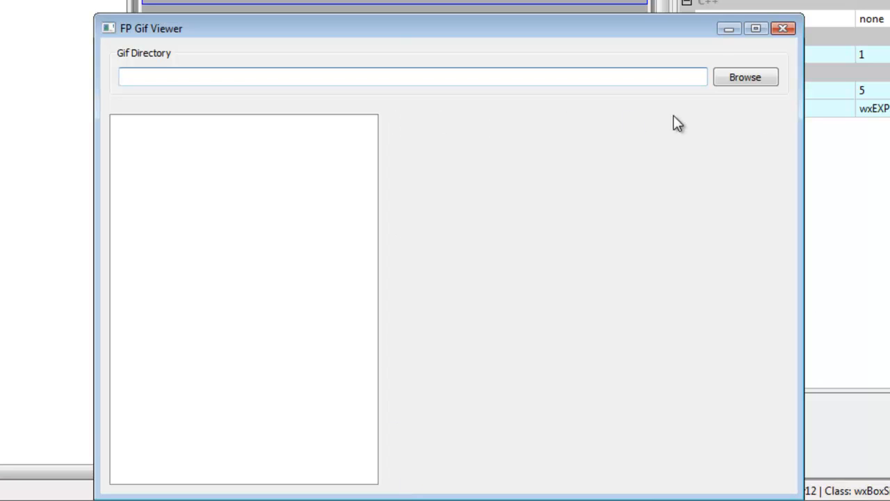
mouse_move(787, 452)
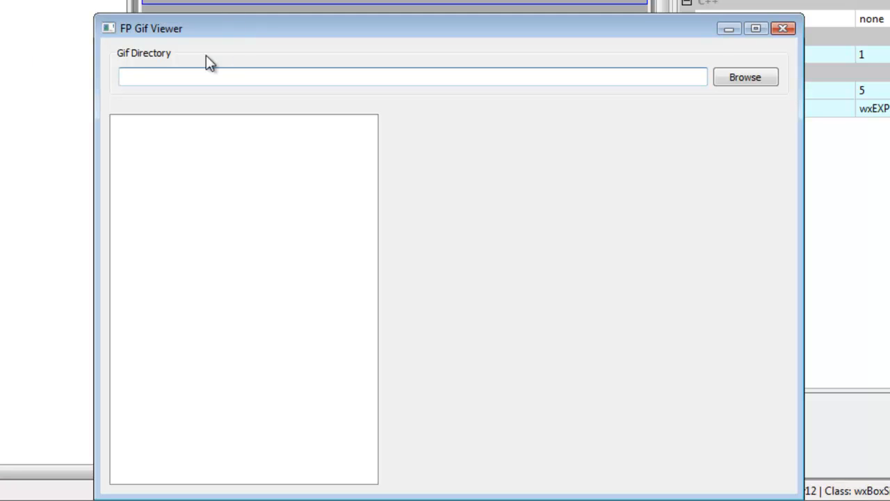
click(412, 77)
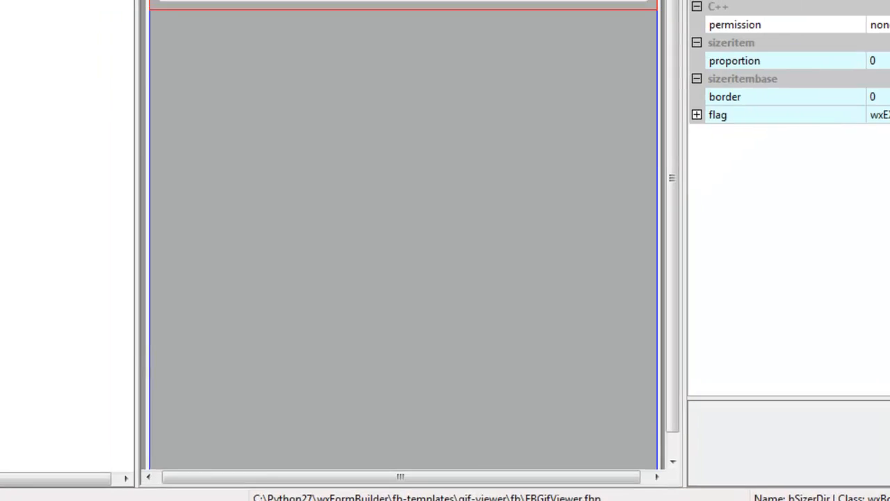
Delete bSizer12, check bSizerDir holds only bSizerDirHor, then collapse the branch
click(139, 82)
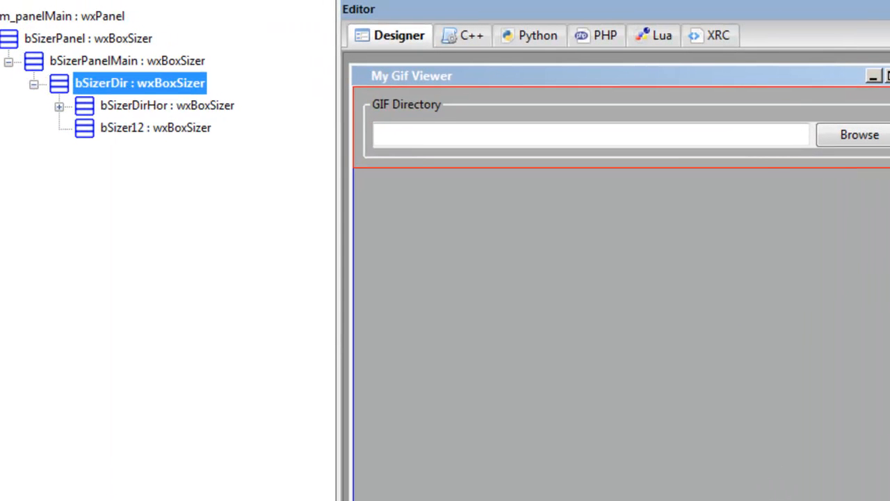
click(156, 127)
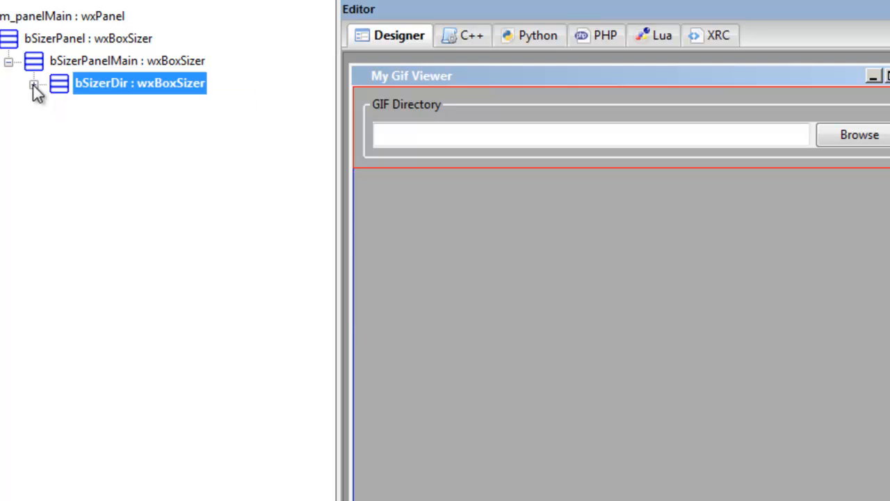
click(33, 83)
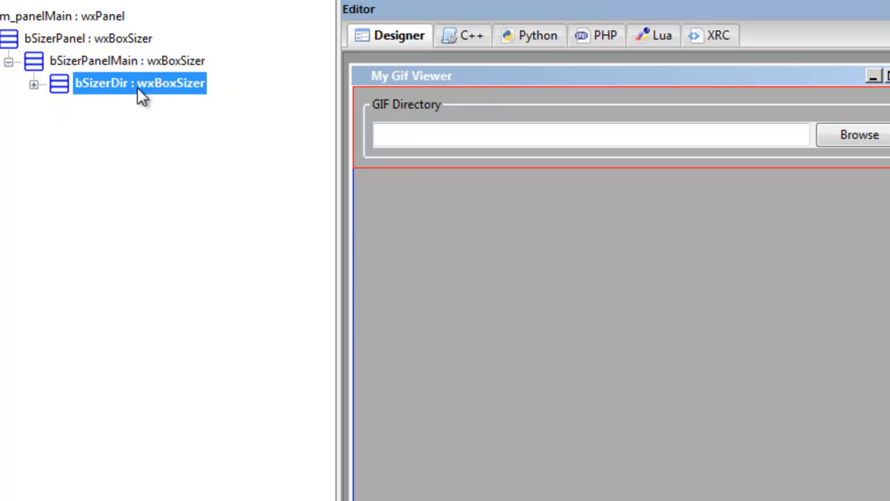
click(33, 84)
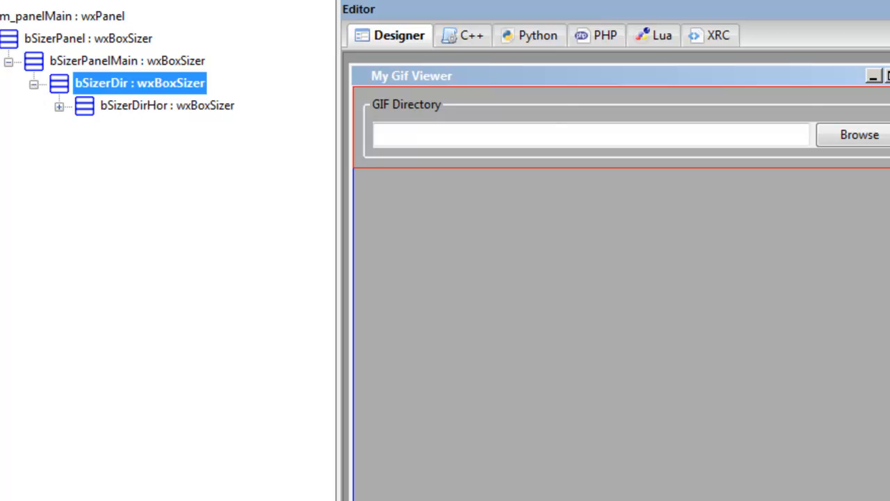
mouse_move(489, 142)
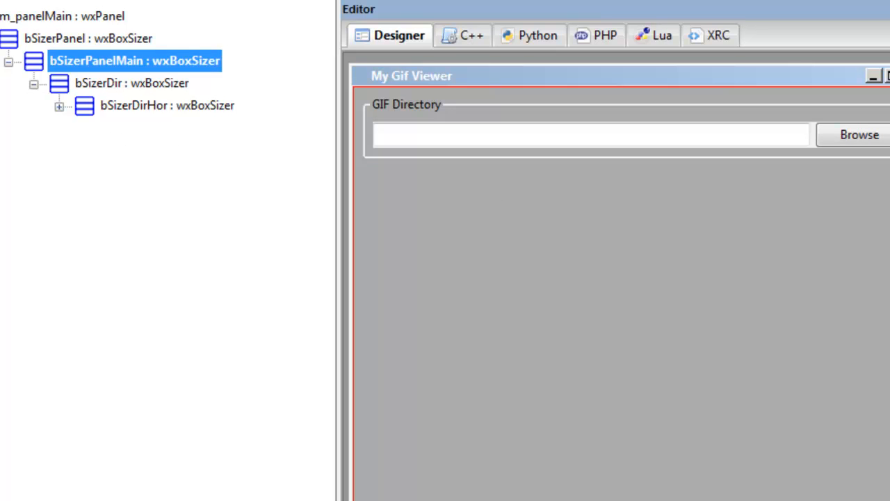
mouse_move(759, 173)
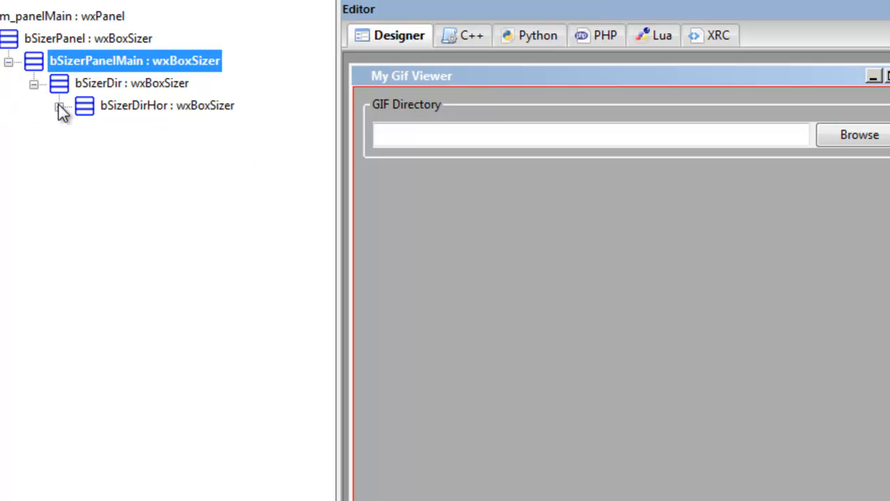
mouse_move(59, 98)
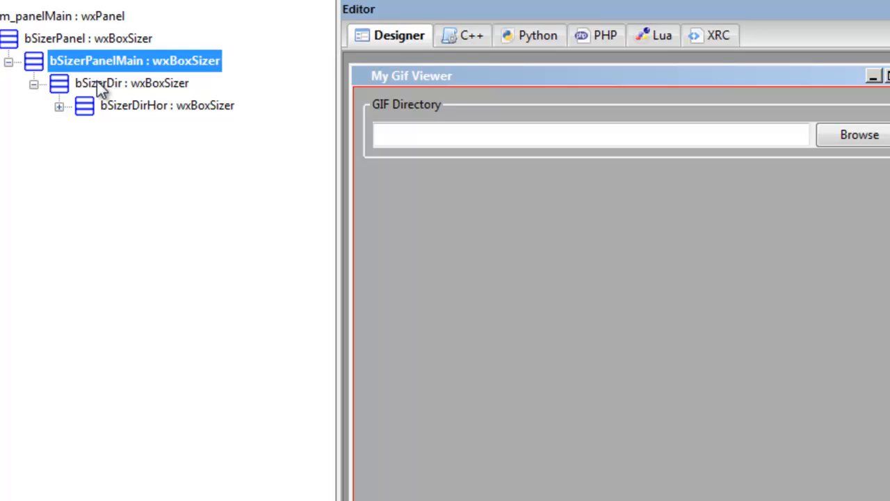
click(33, 83)
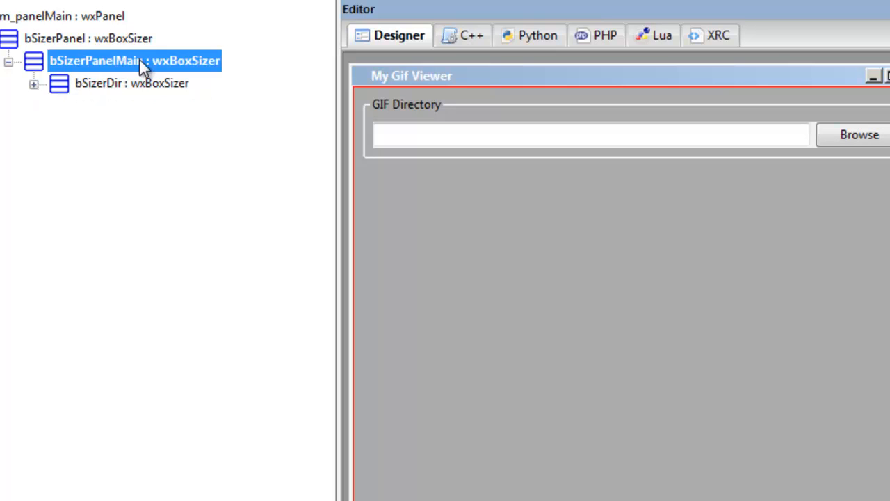
mouse_move(173, 64)
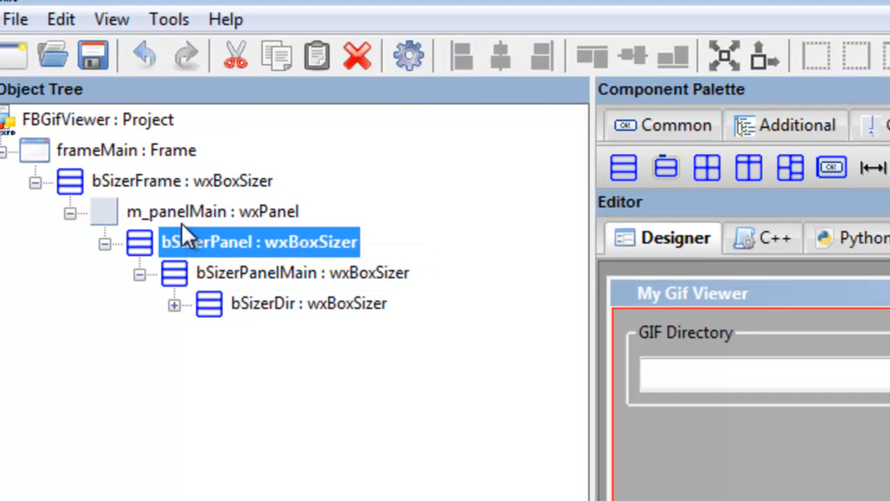
mouse_move(213, 219)
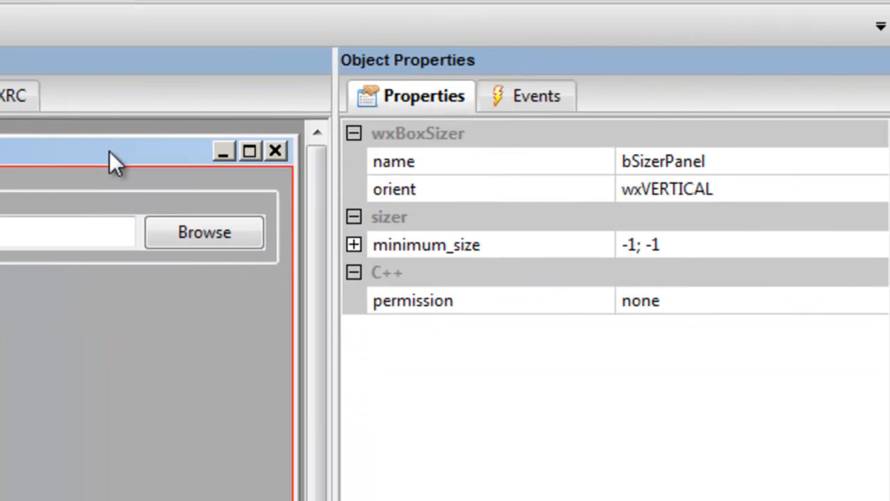
mouse_move(567, 253)
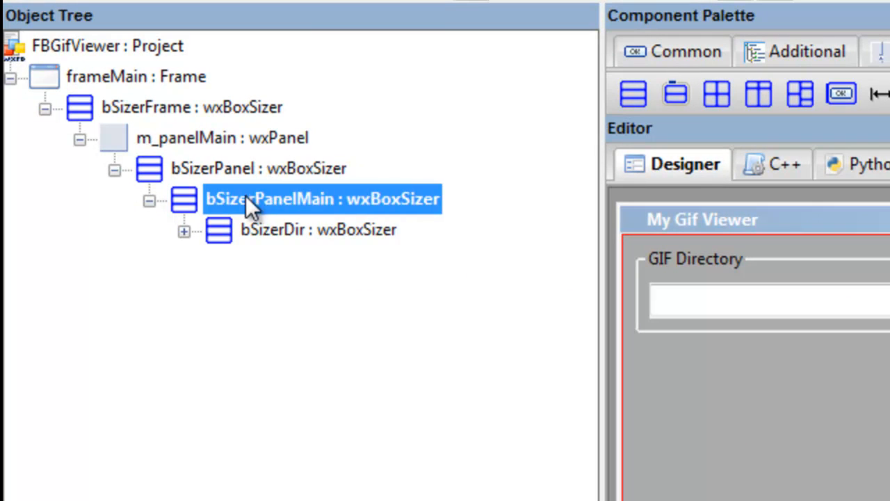
mouse_move(365, 229)
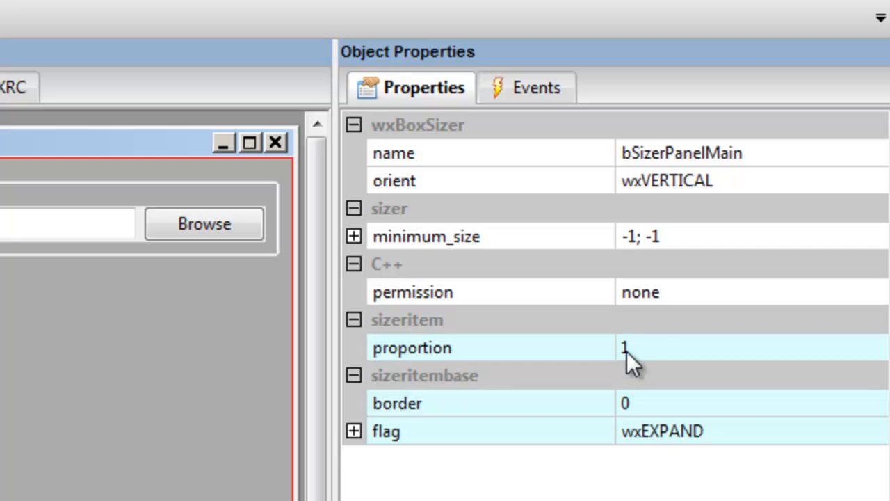
mouse_move(636, 410)
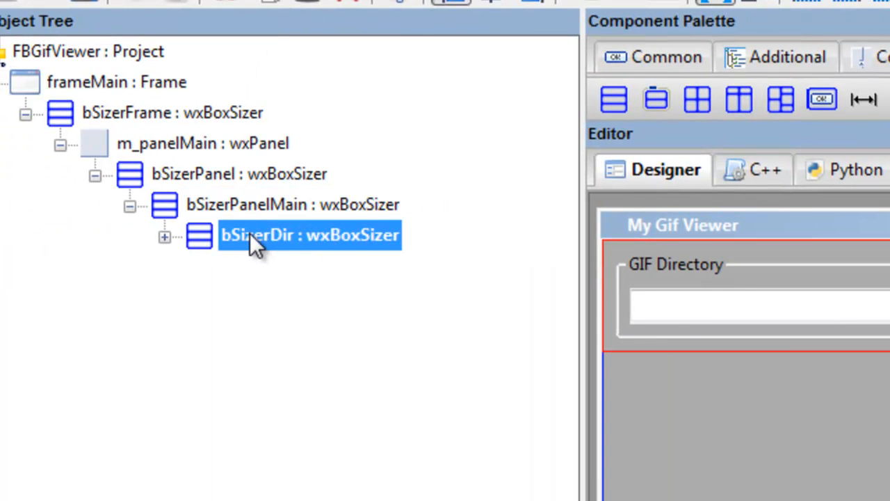
Add box sizer bSizer13 under bSizerPanelMain and rename it bSizerSplit
click(309, 235)
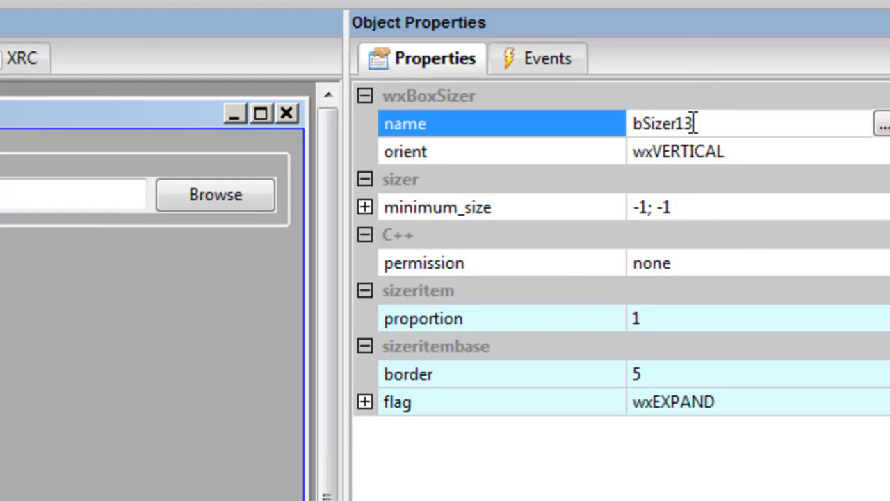
double_click(684, 123)
text(Spl)
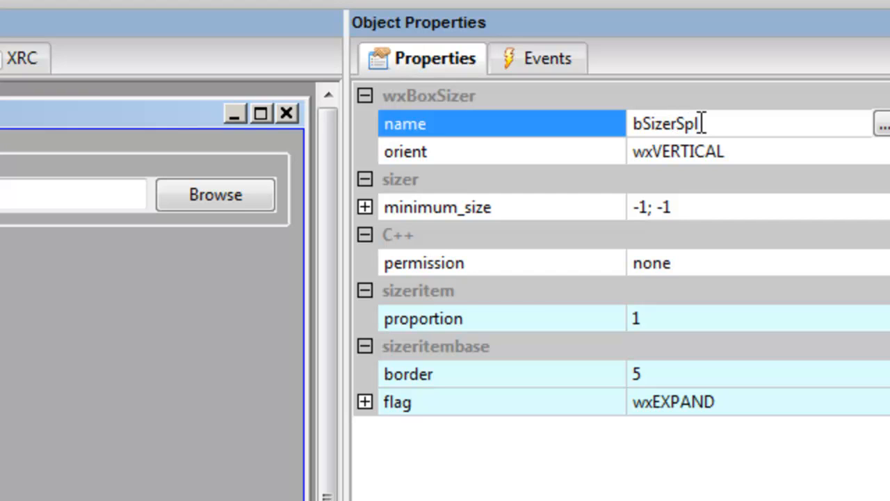
text(it)
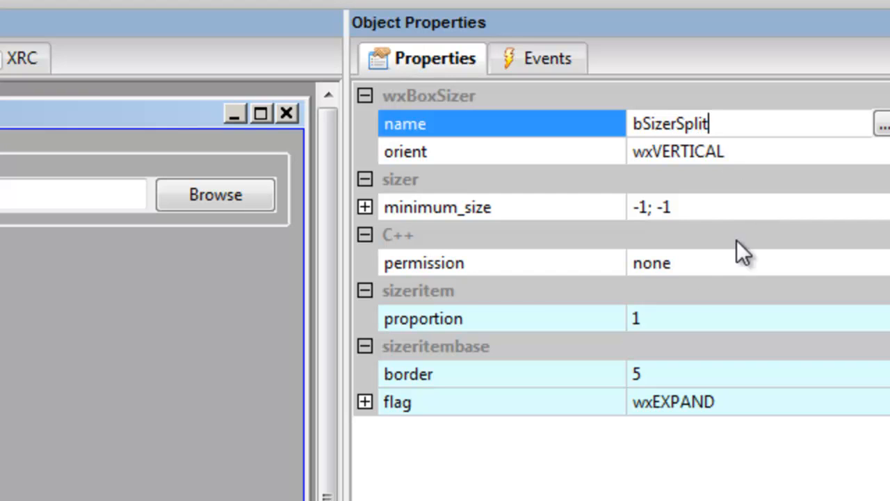
mouse_move(699, 365)
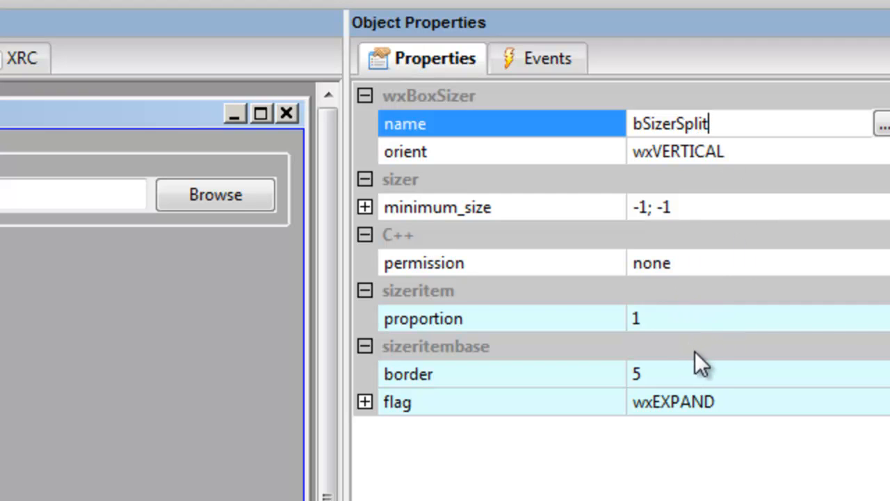
click(695, 373)
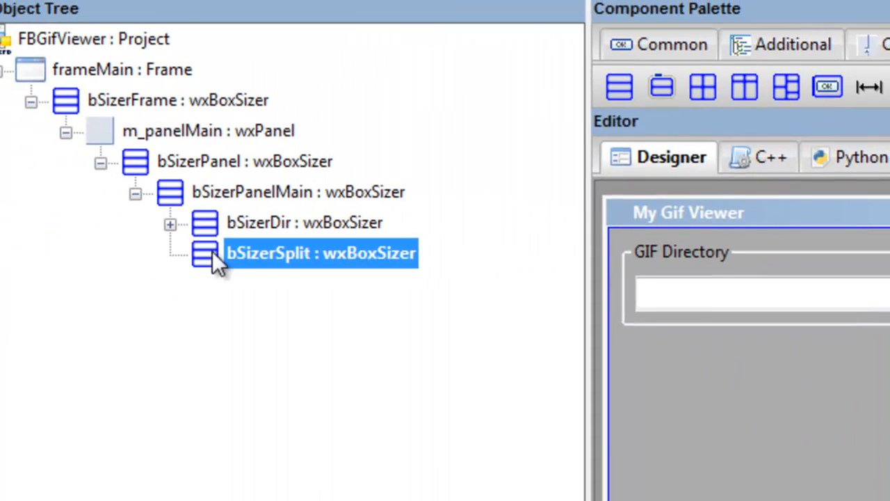
mouse_move(268, 266)
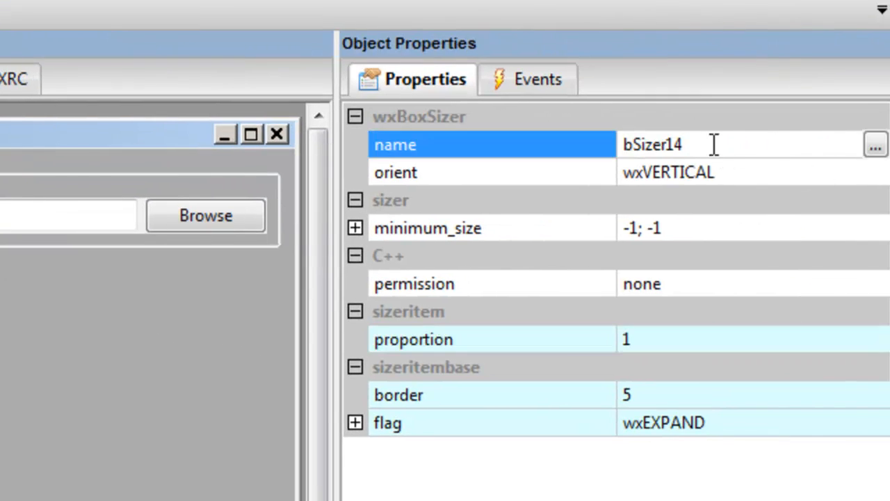
Name the new sizer bSizerSplitHor, set it to wxHORIZONTAL, and select it
key(BackSpace)
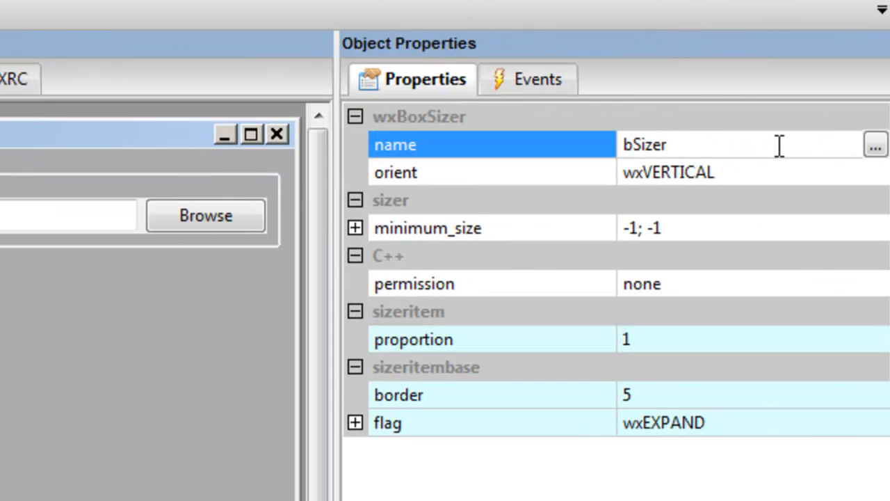
text(Ho)
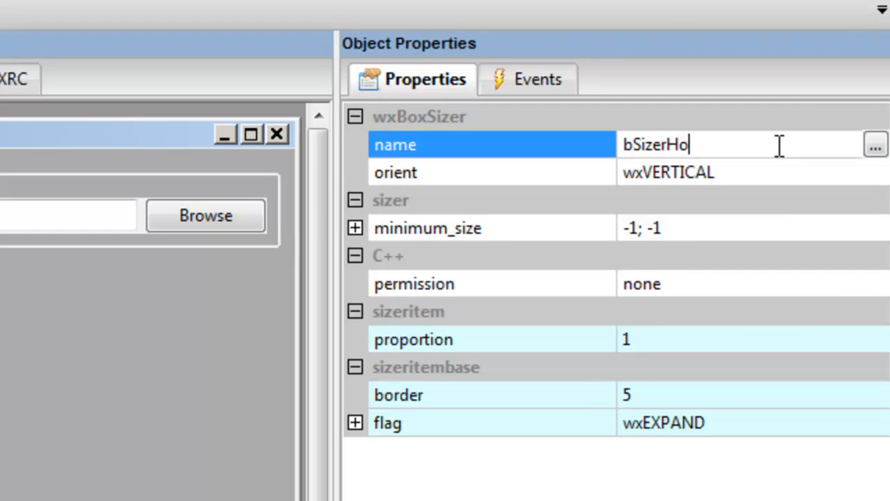
text(bSizerSplitHor)
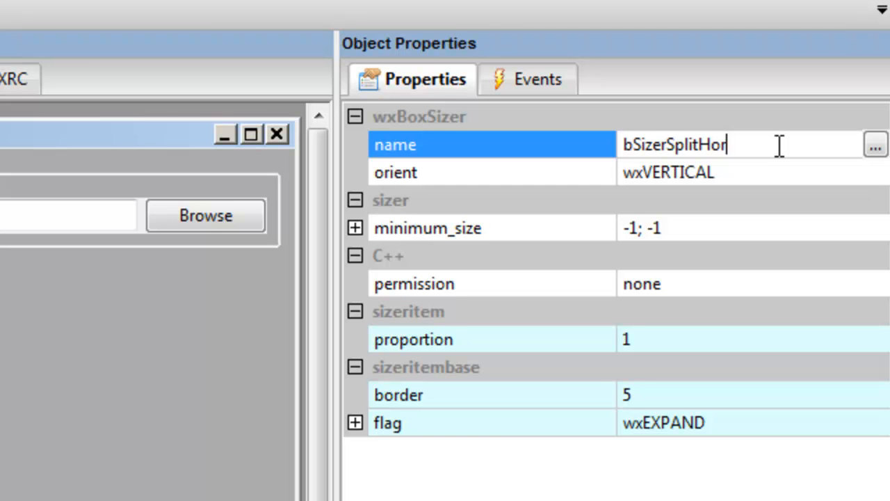
mouse_move(646, 408)
text(0)
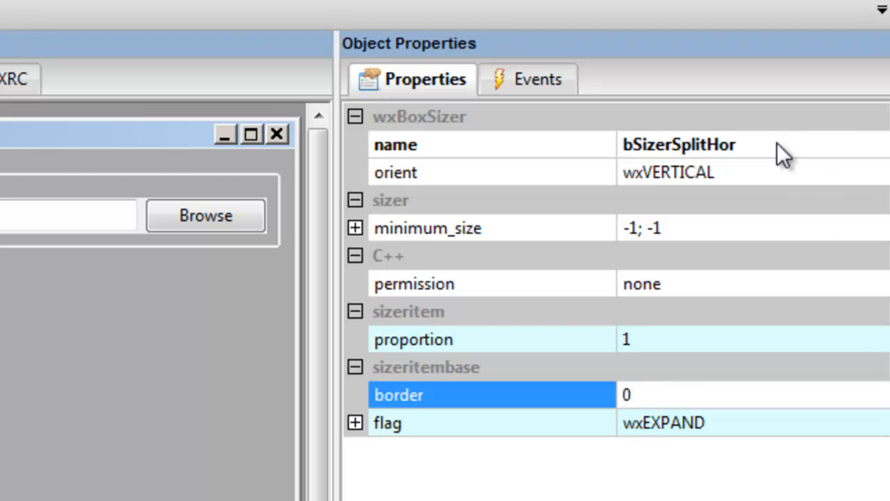
mouse_move(786, 167)
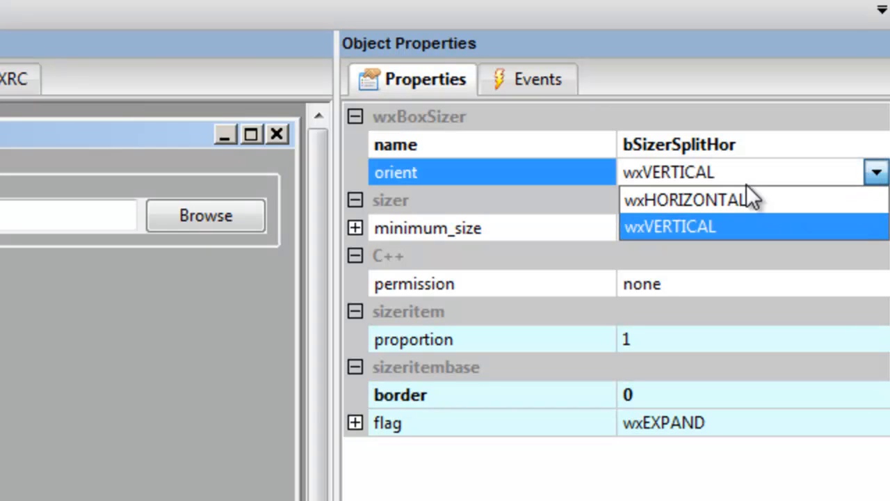
click(688, 200)
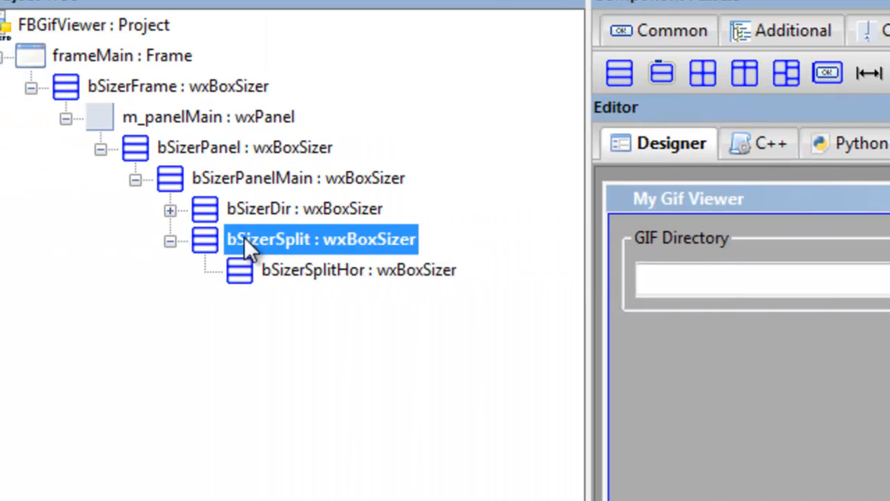
mouse_move(310, 283)
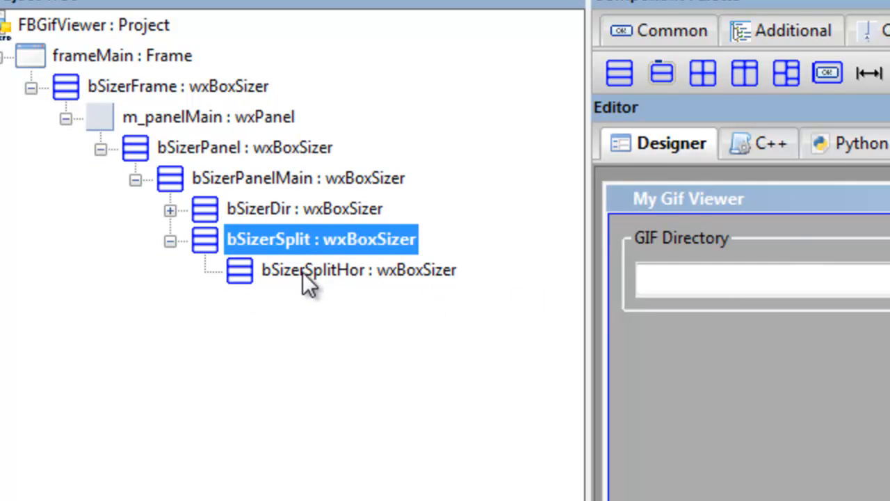
click(311, 270)
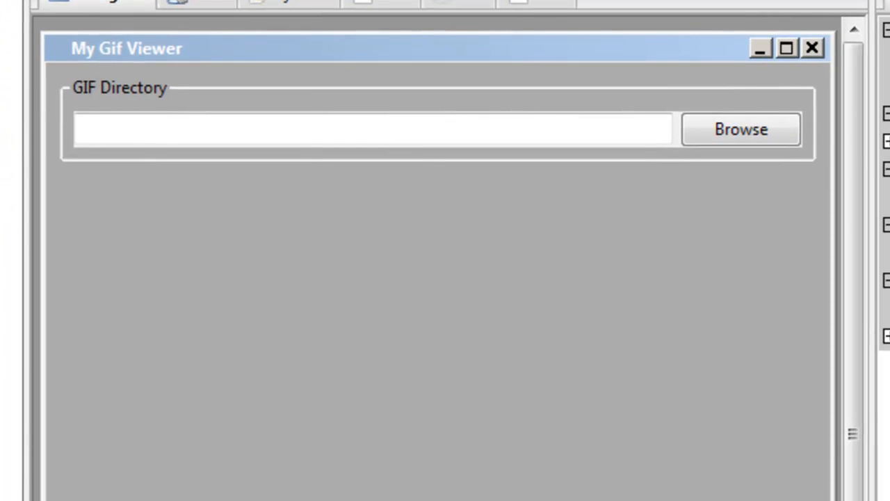
mouse_move(96, 208)
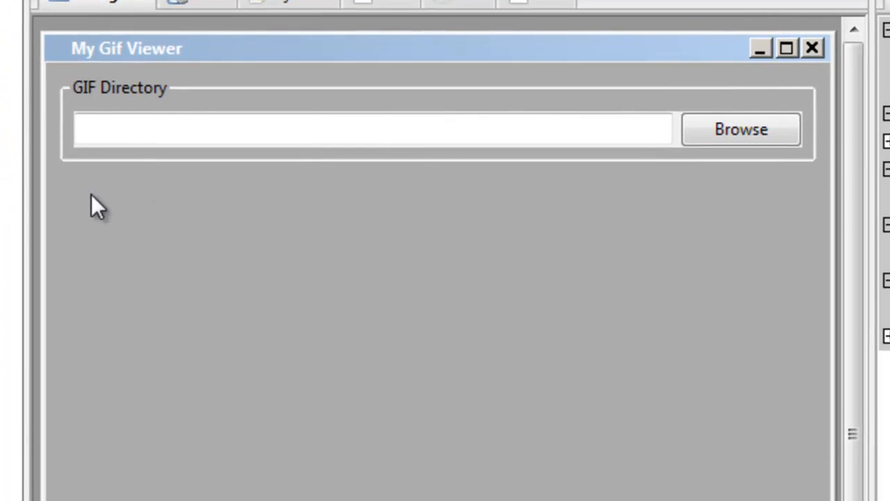
mouse_move(393, 233)
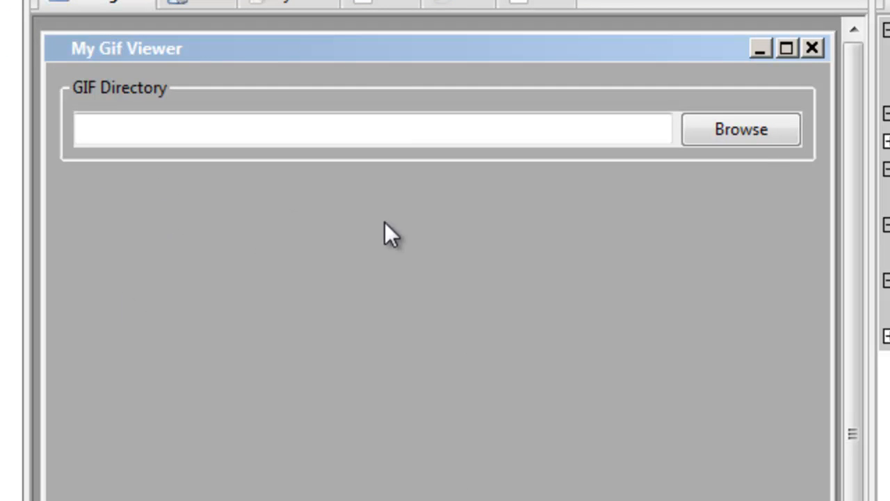
mouse_move(146, 292)
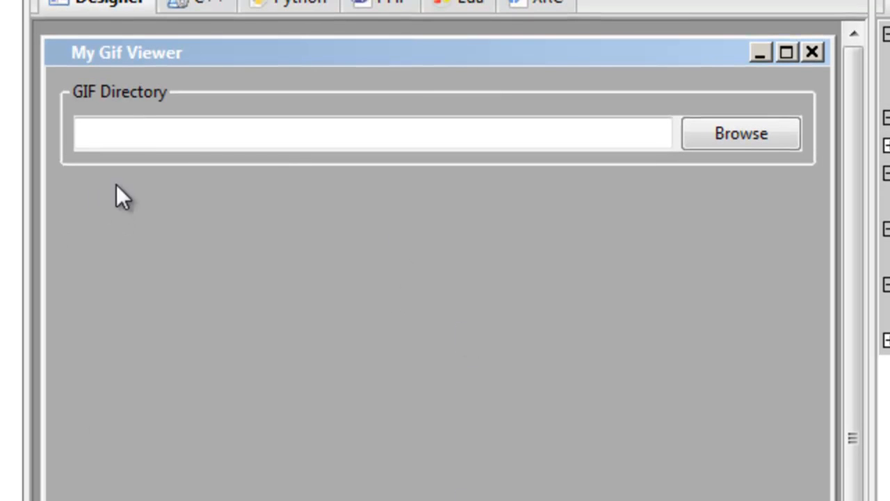
mouse_move(388, 346)
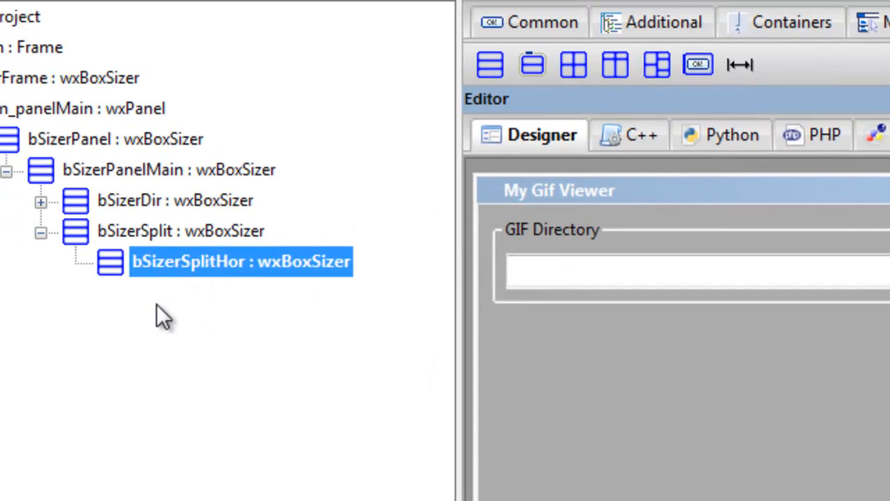
mouse_move(153, 320)
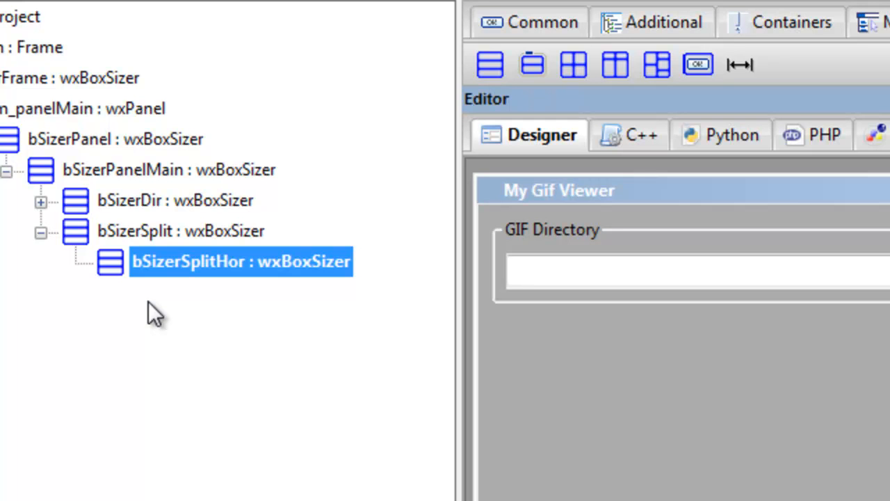
mouse_move(154, 312)
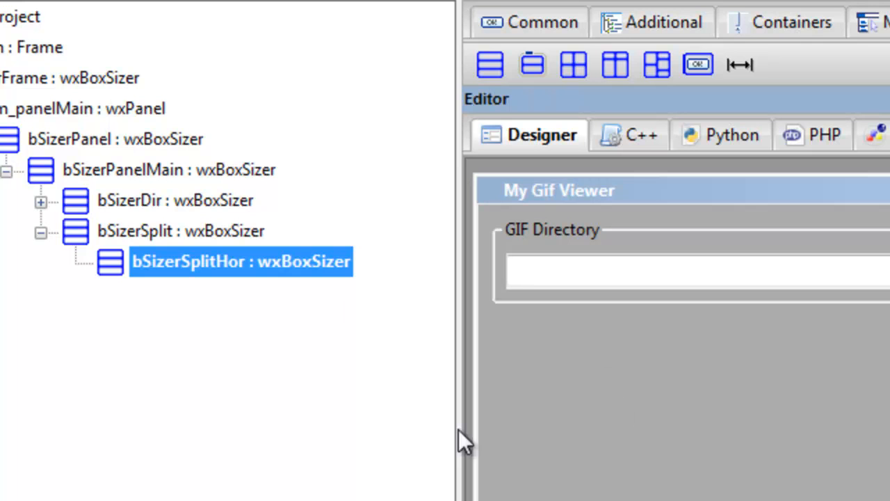
mouse_move(233, 306)
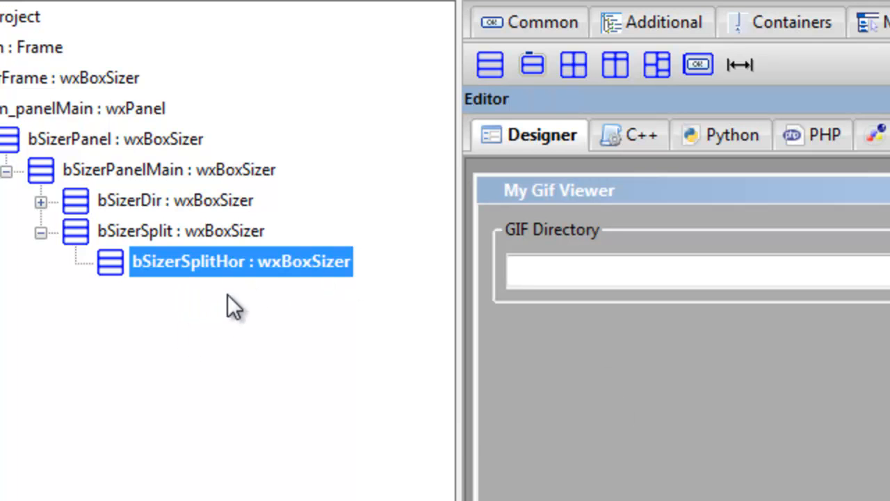
mouse_move(195, 278)
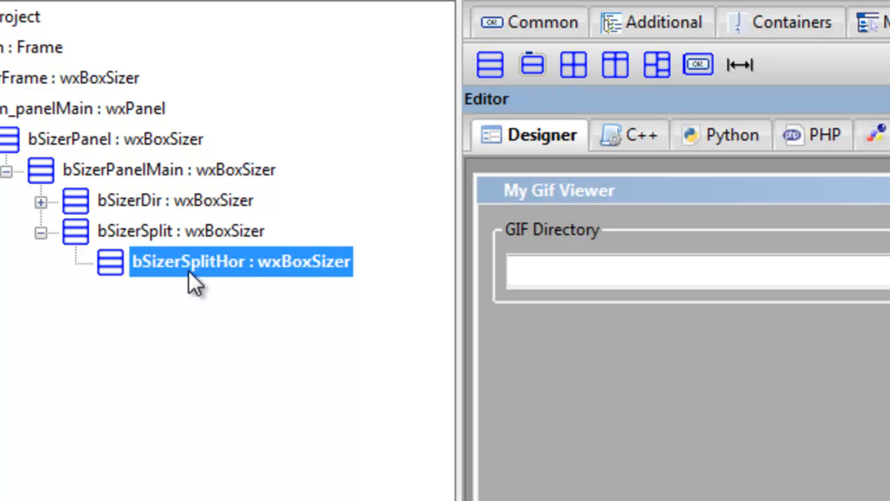
Add sizer bSizerListbox and set its border to 0
click(530, 64)
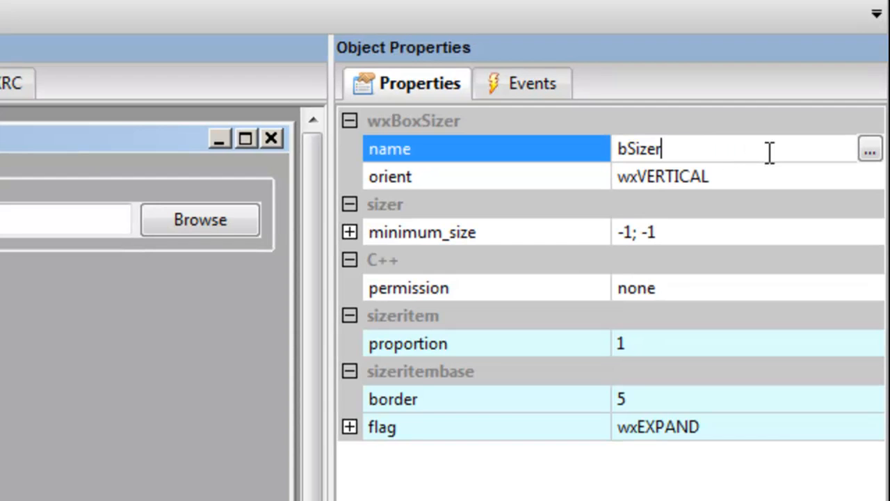
text(List)
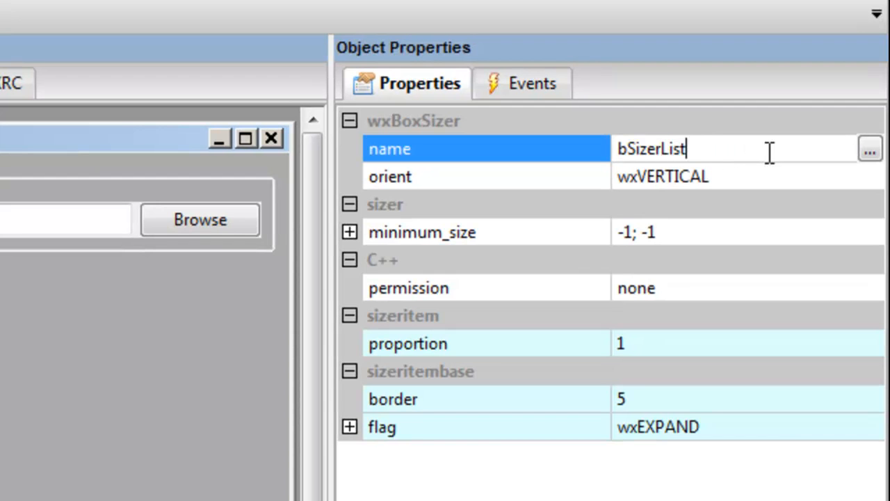
text(box)
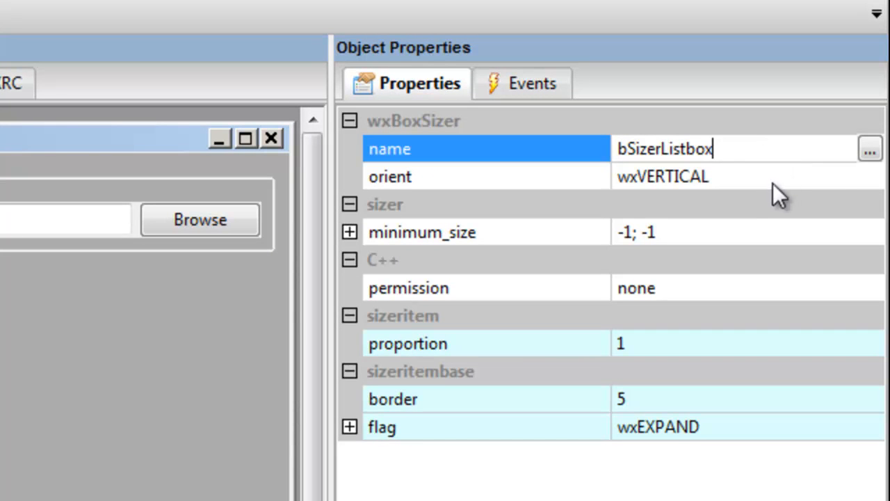
mouse_move(824, 199)
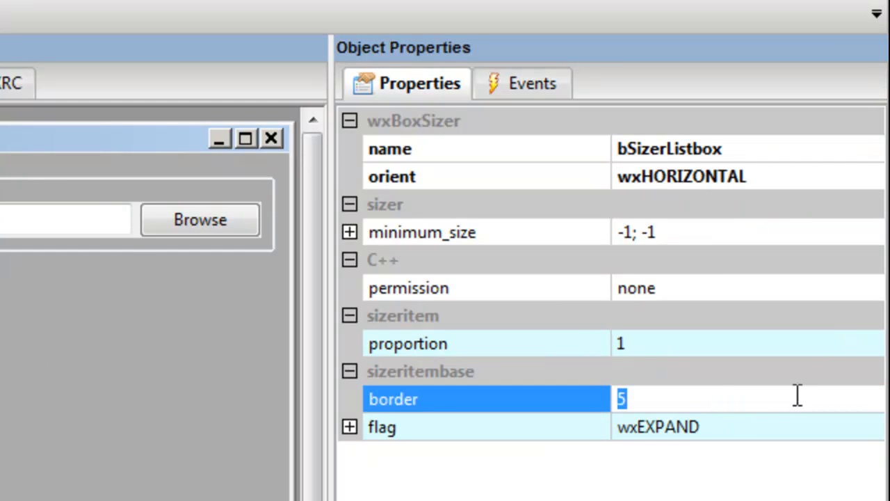
text(0)
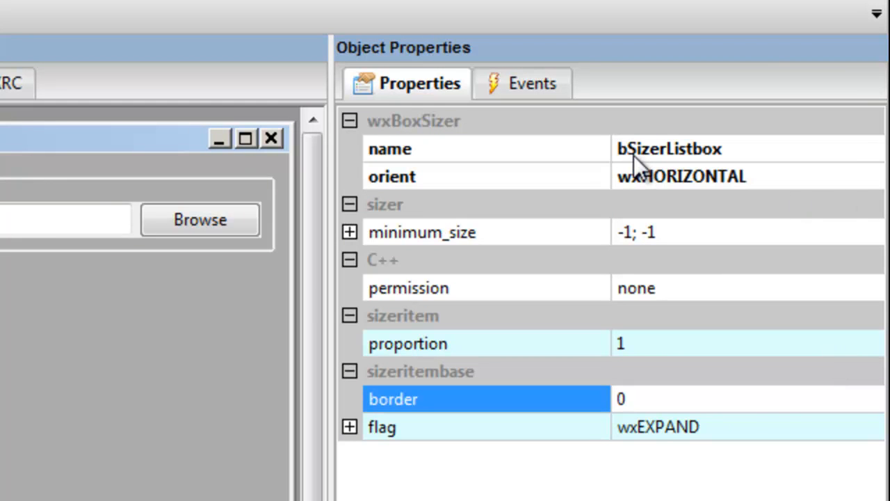
mouse_move(650, 164)
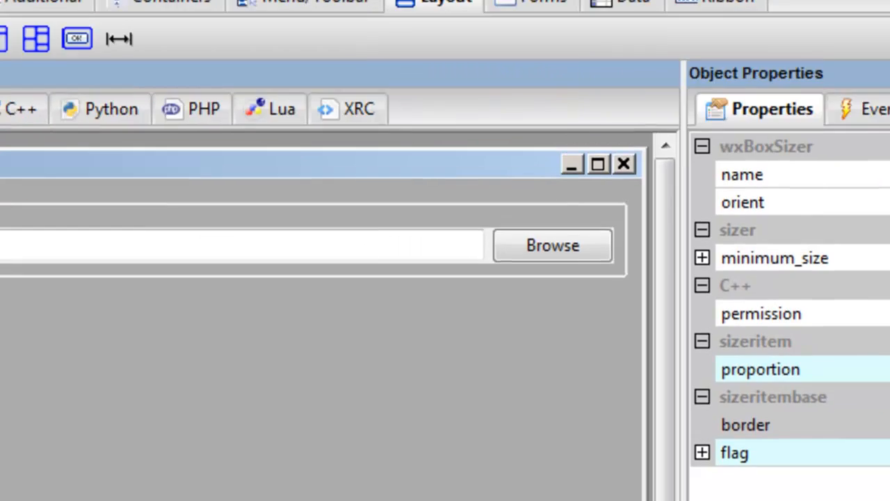
Add a vertical sizer under bSizerListbox named bSizerGifile
click(216, 309)
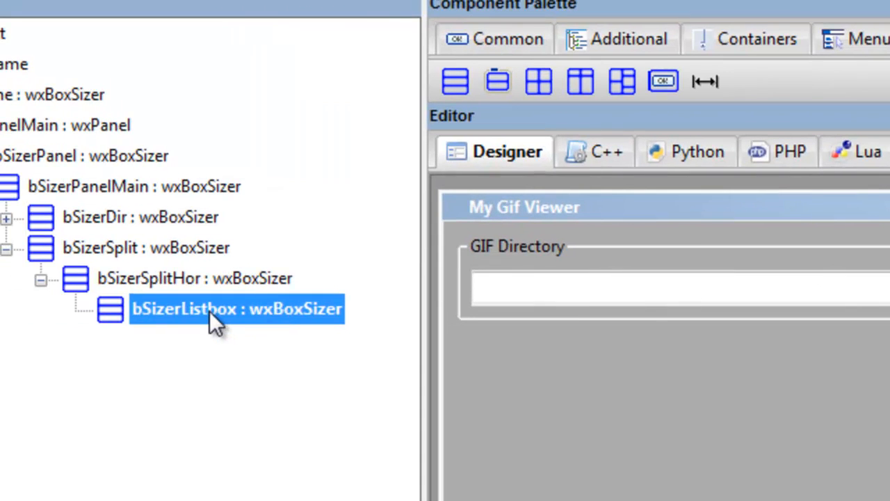
mouse_move(153, 323)
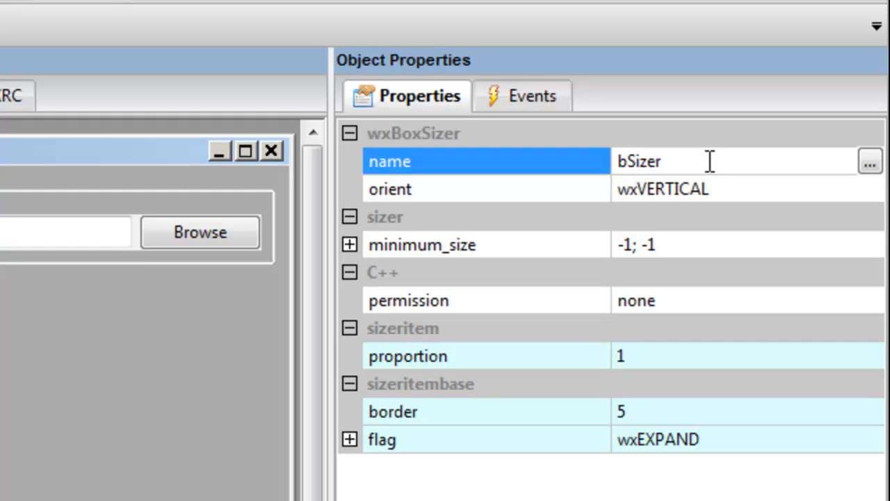
text(Gifi)
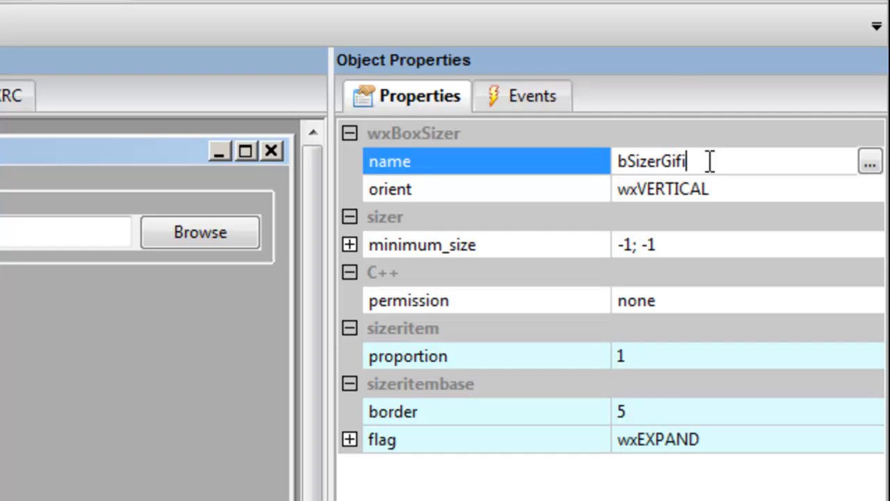
text(le)
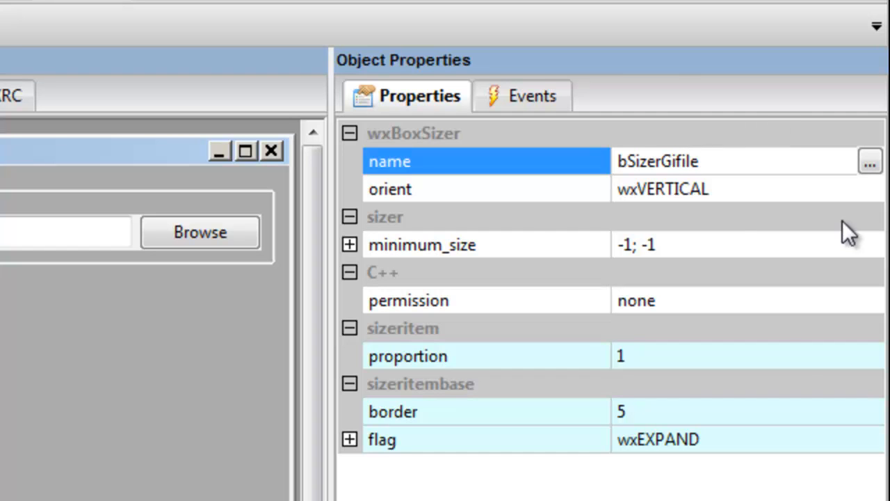
mouse_move(720, 434)
text(0)
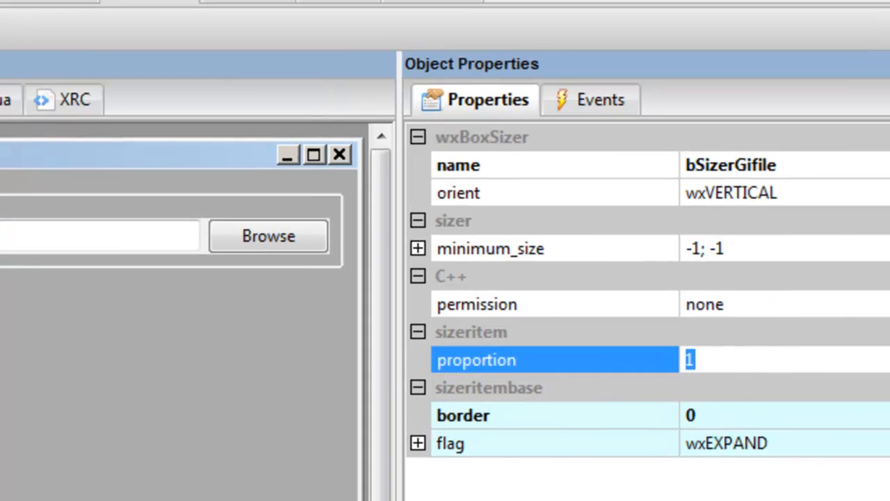
click(177, 331)
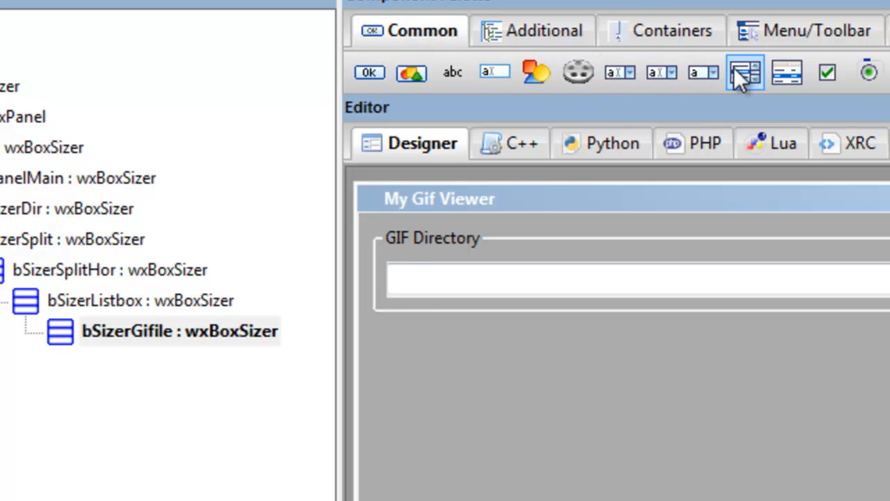
Insert a wxListBox into bSizerGifile and rename m_listBox2 to m_listBoxGifiles
click(744, 72)
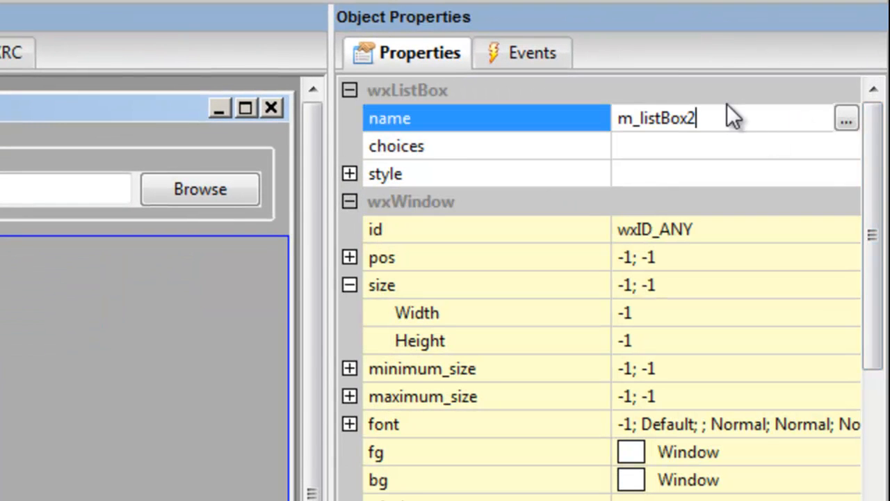
key(Backspace)
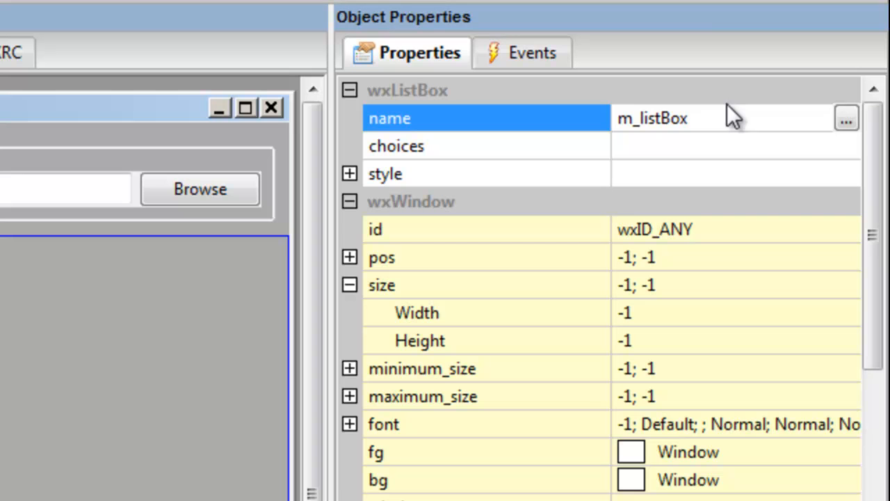
text(Gifi)
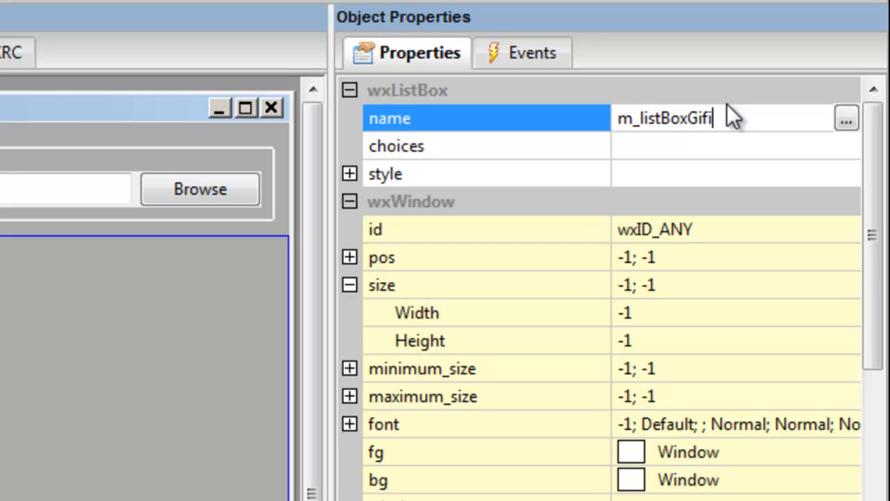
text(le)
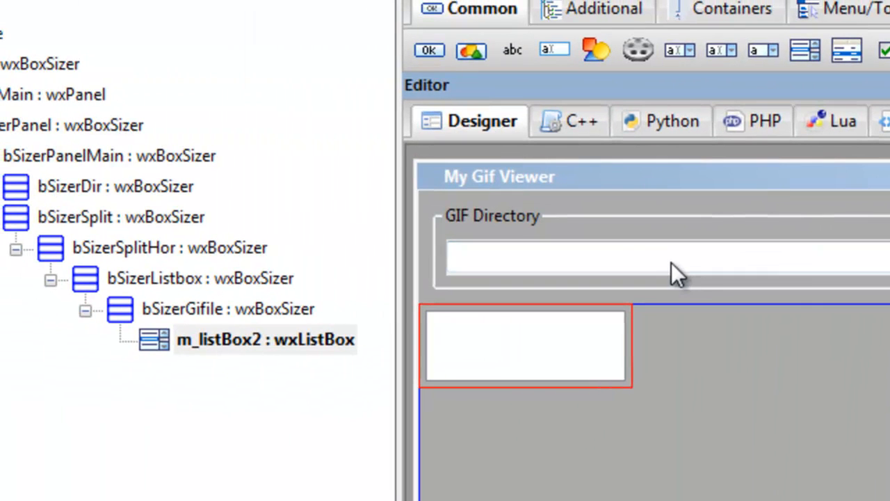
mouse_move(223, 299)
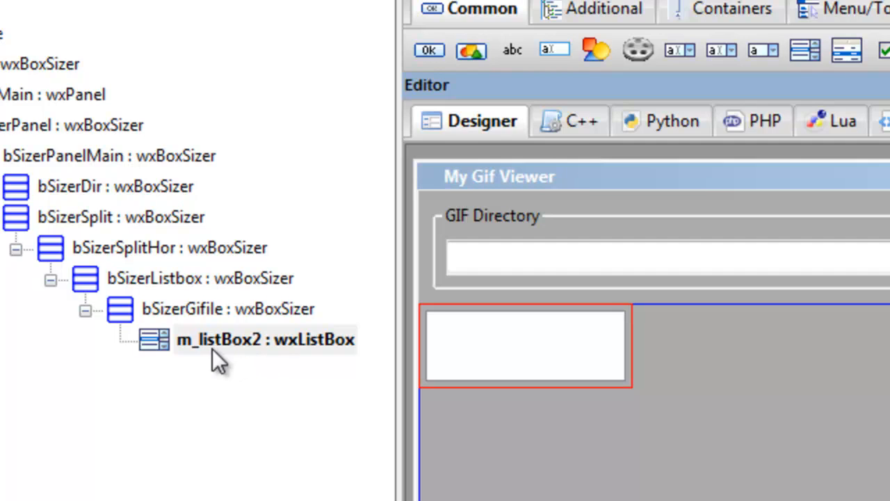
text(m_listBoxGifiles)
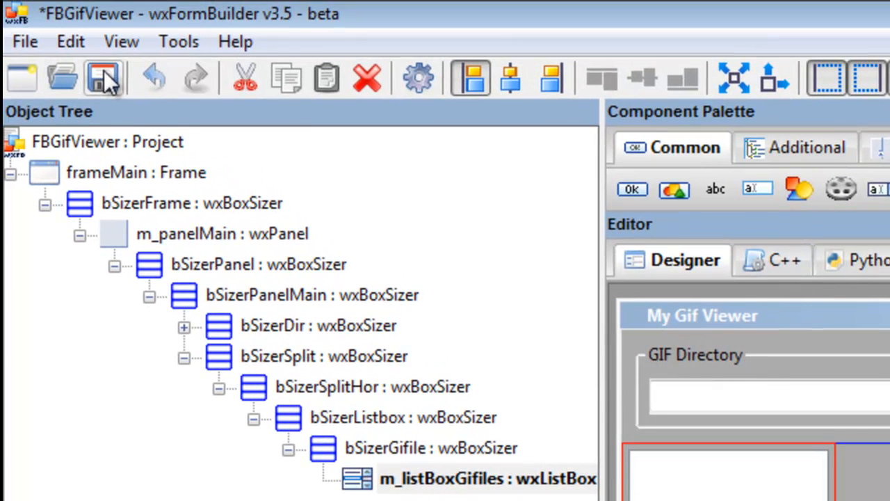
Save the FBGifViewer project
click(103, 76)
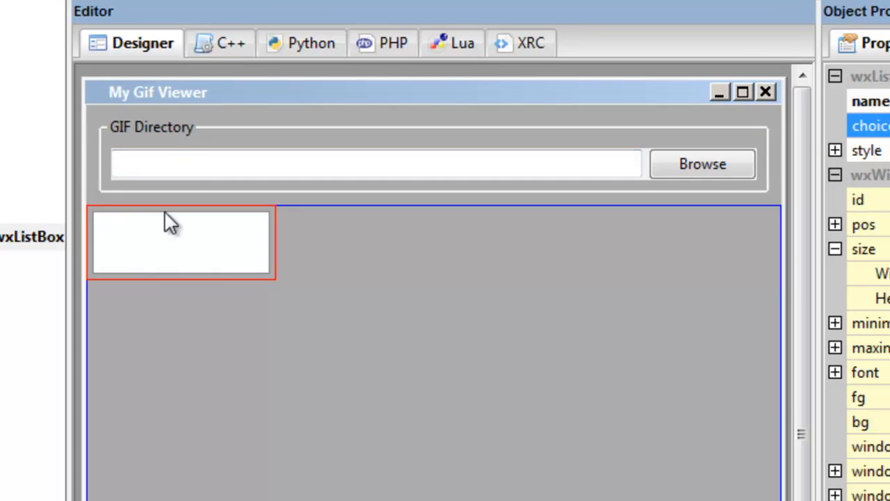
mouse_move(152, 254)
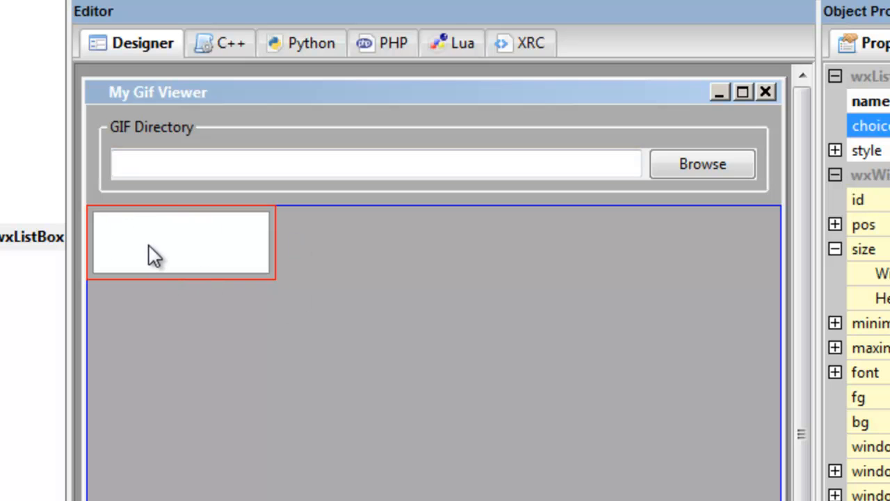
mouse_move(103, 223)
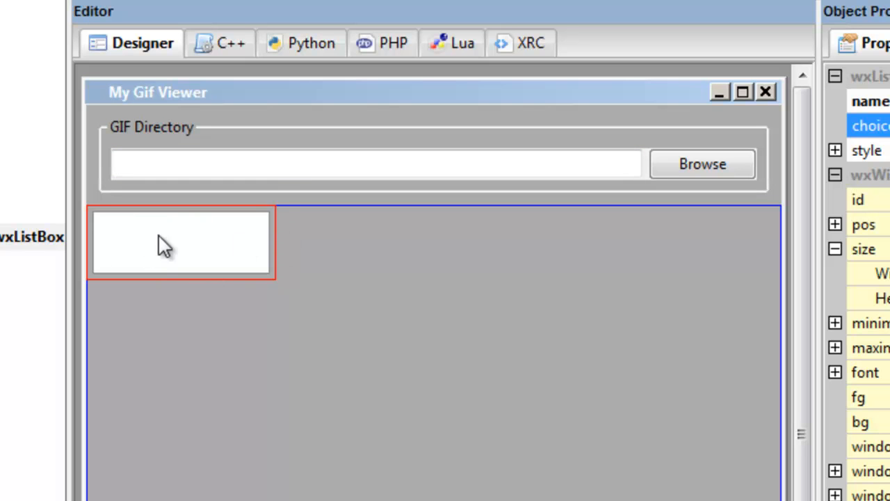
mouse_move(222, 250)
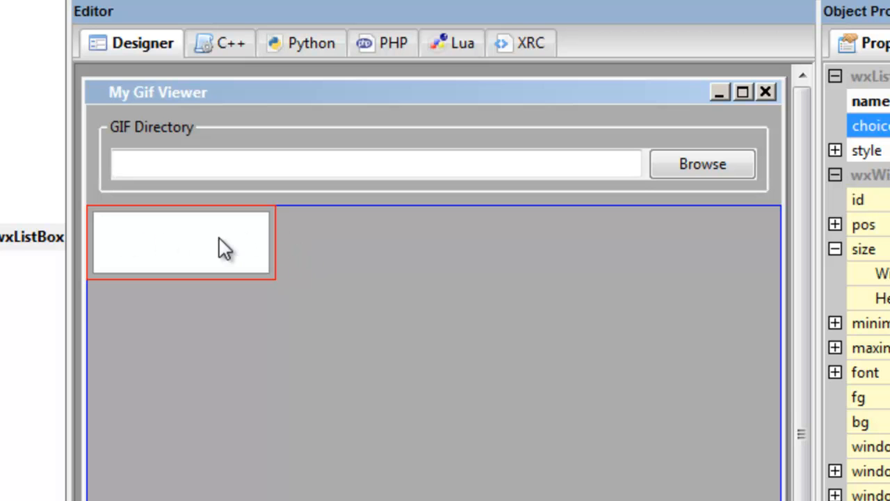
mouse_move(287, 235)
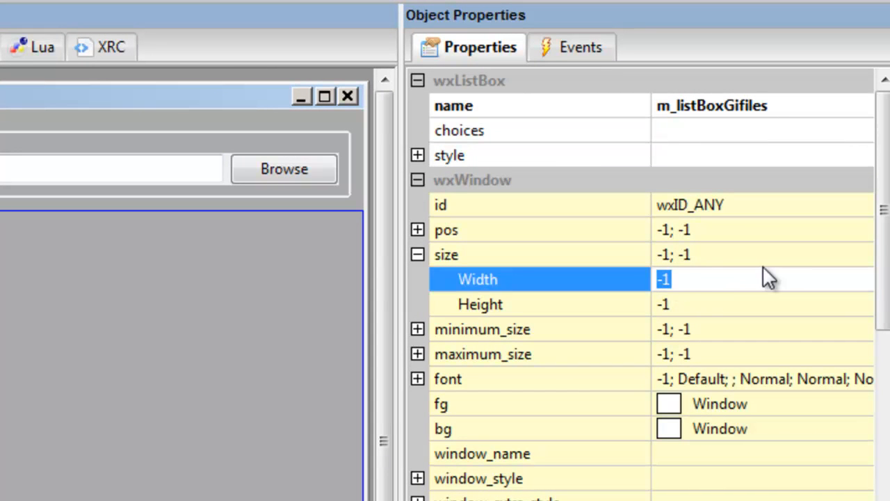
Set the m_listBoxGifiles size to width 300, keeping height at -1
text(300)
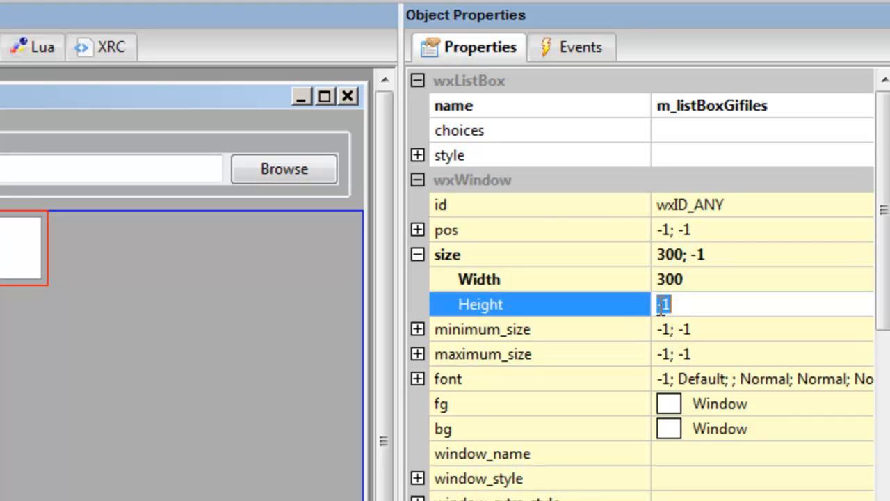
click(703, 303)
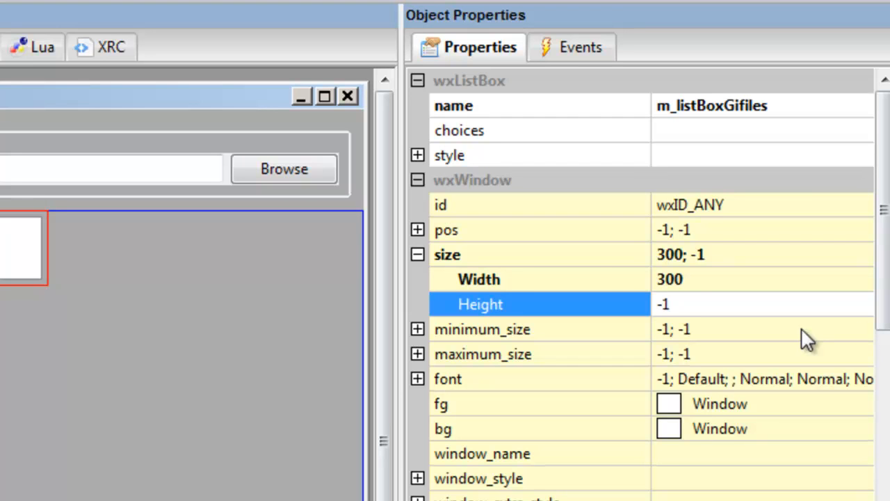
click(682, 303)
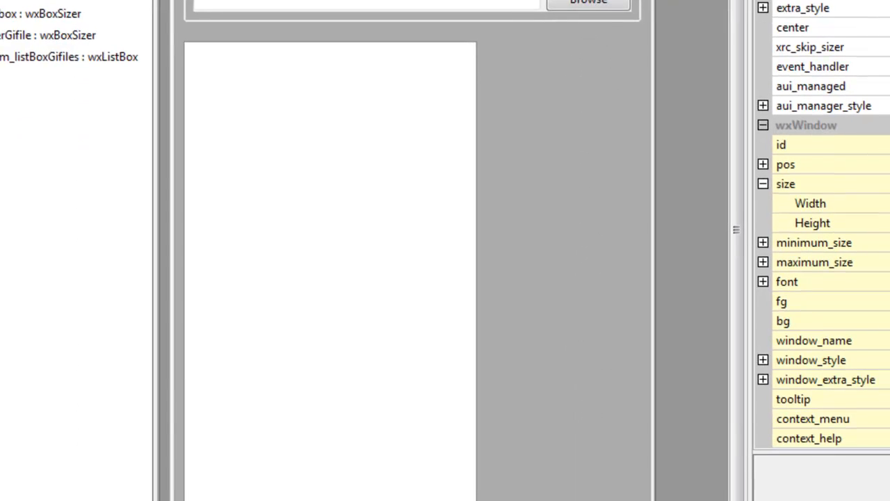
scroll(down, 3)
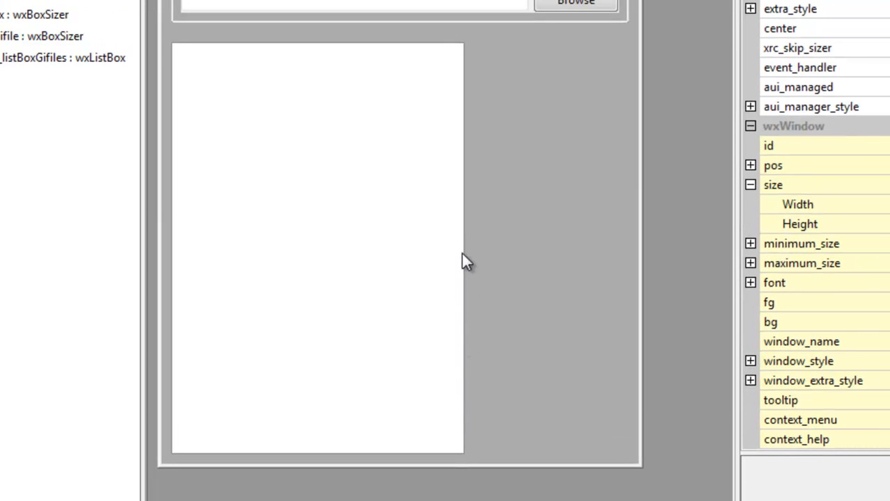
mouse_move(413, 163)
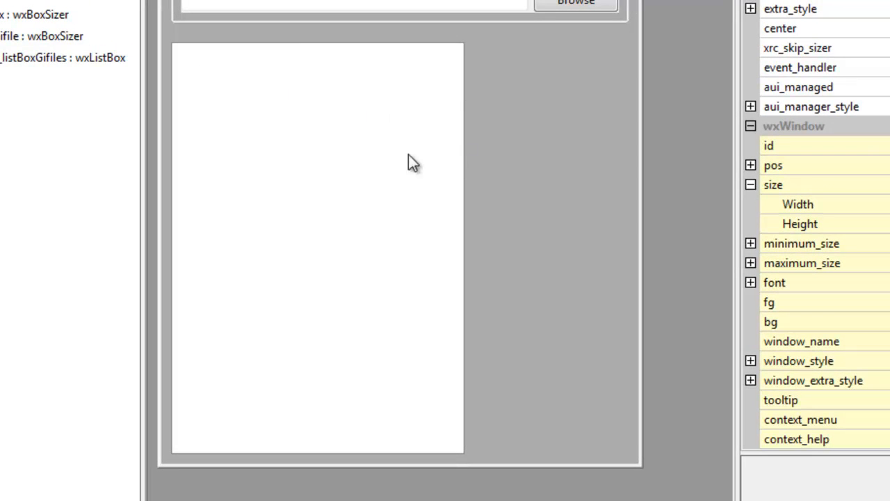
mouse_move(334, 155)
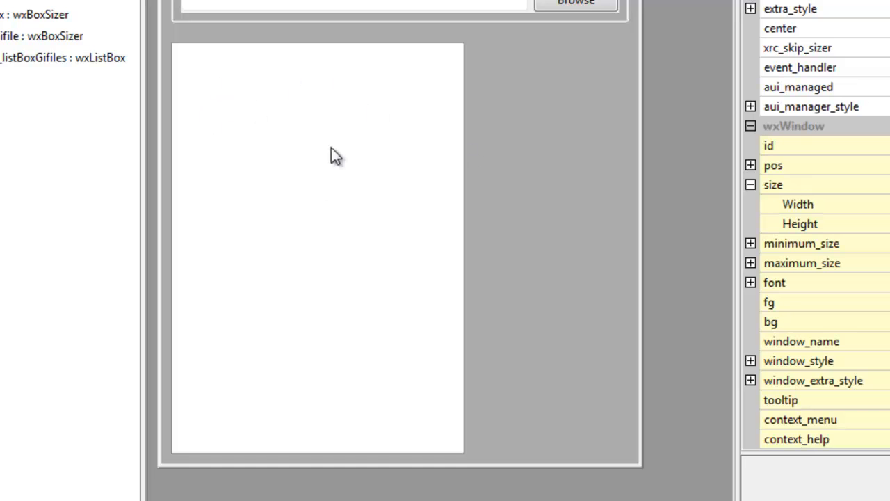